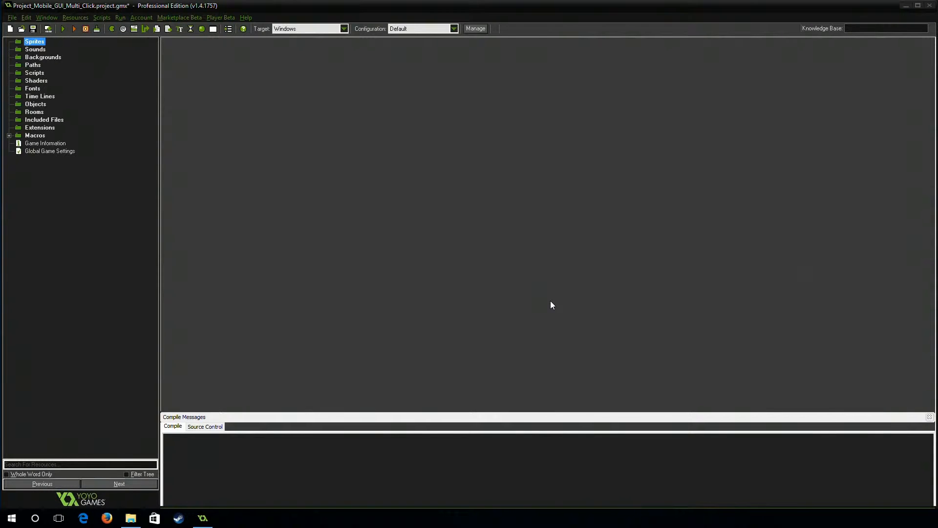
mouse_move(546, 305)
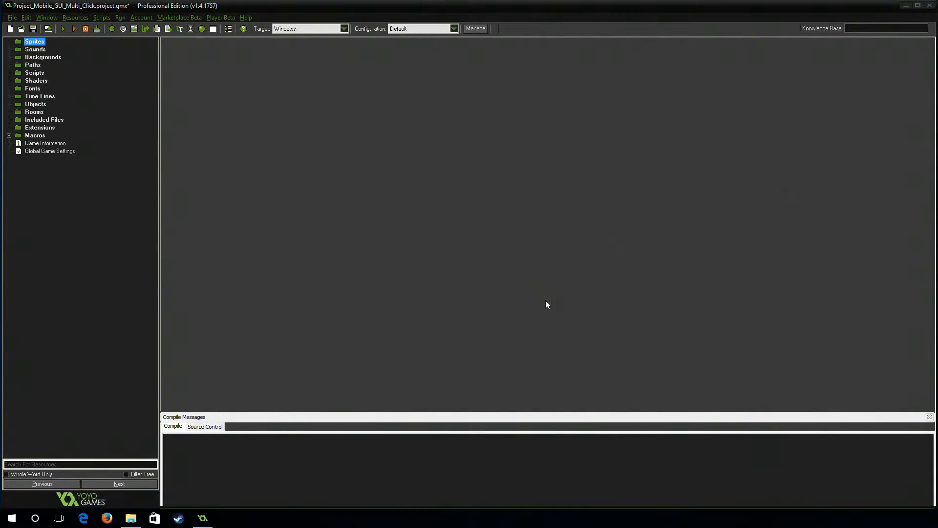
mouse_move(556, 296)
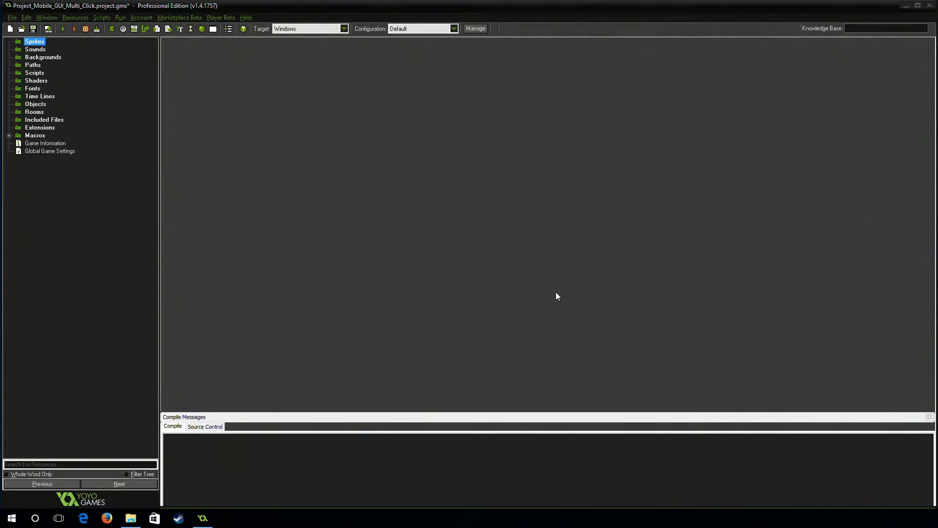
mouse_move(565, 292)
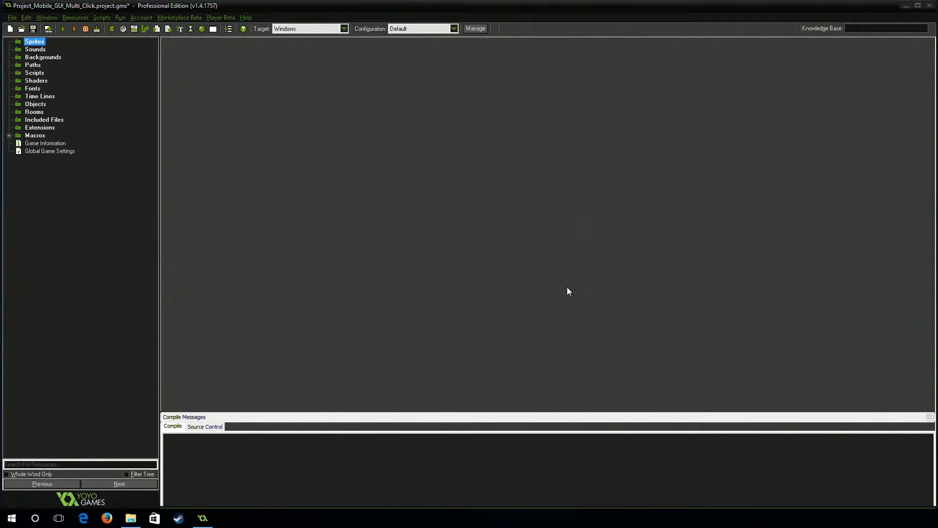
mouse_move(251, 227)
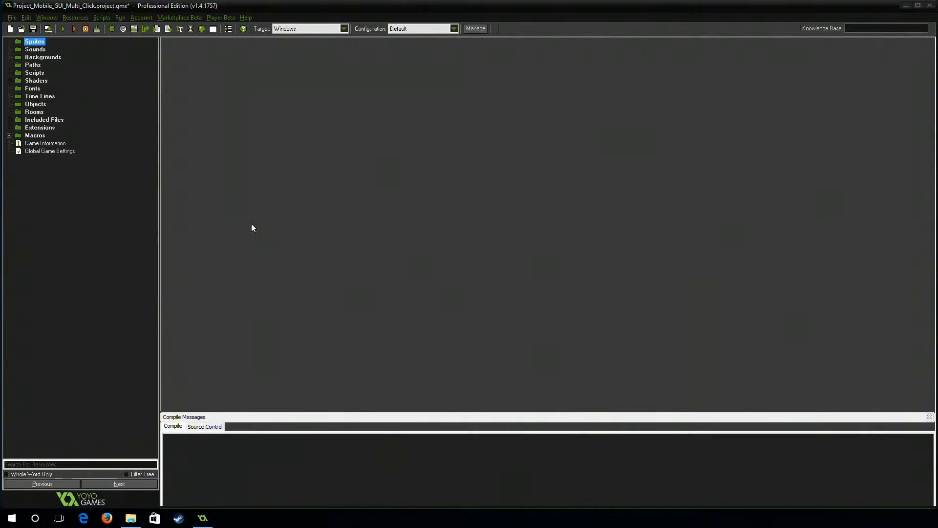
mouse_move(254, 246)
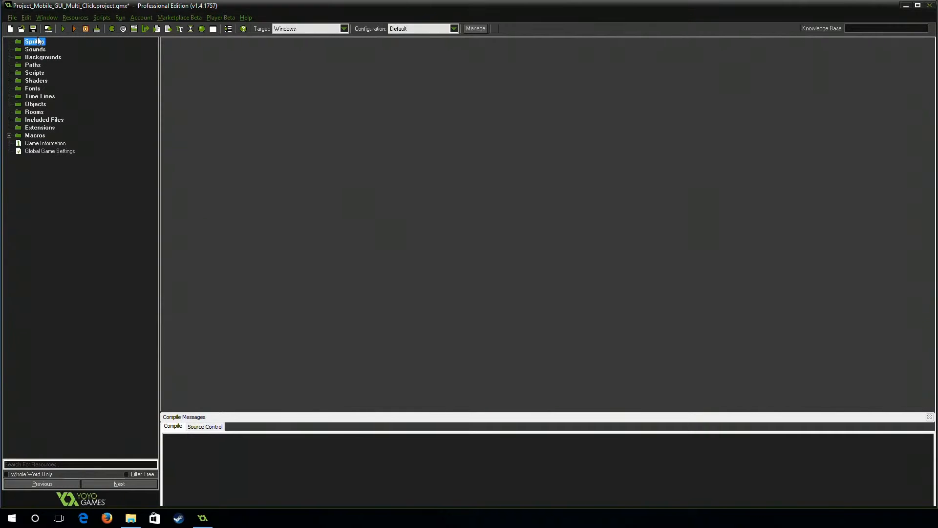
Create a sprite named sprite_button and open a blank 64 by 32 image for painting
double_click(34, 40)
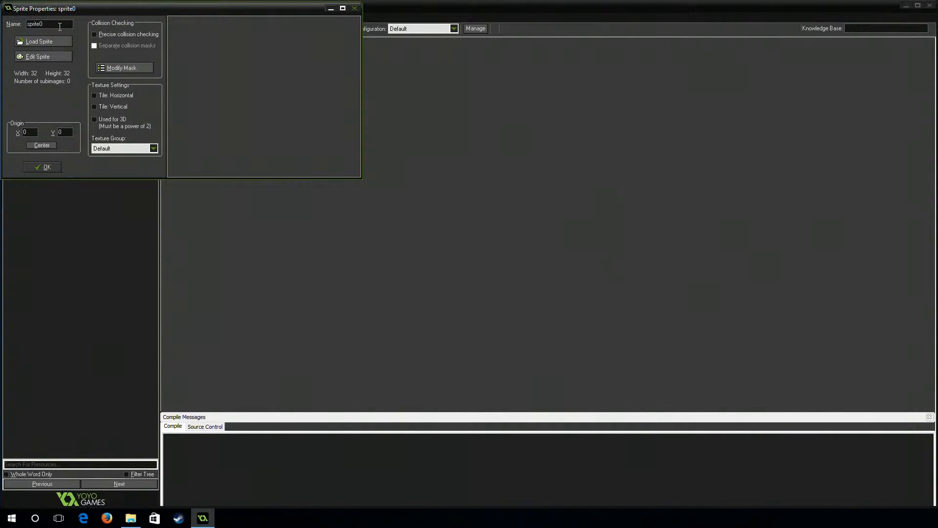
key("Backspace")
type("_button")
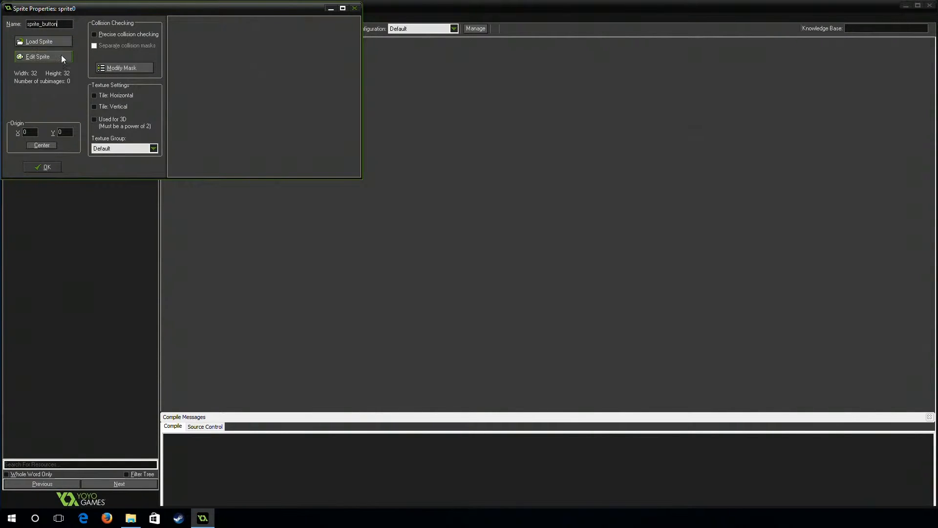
left_click(38, 56)
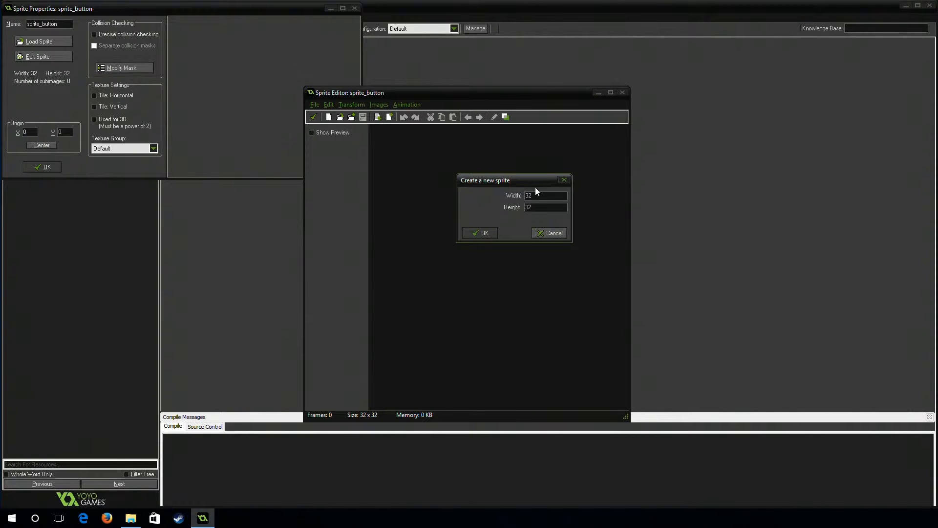
type("64")
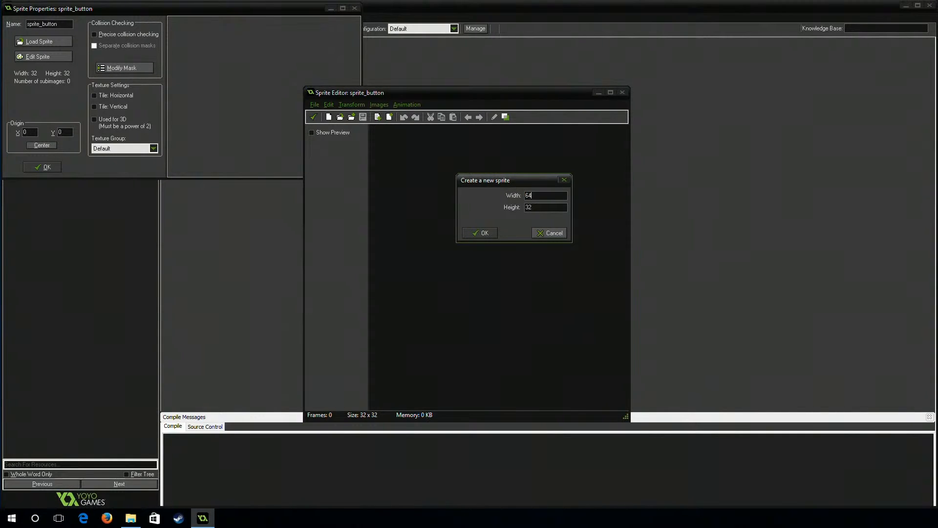
left_click(479, 233)
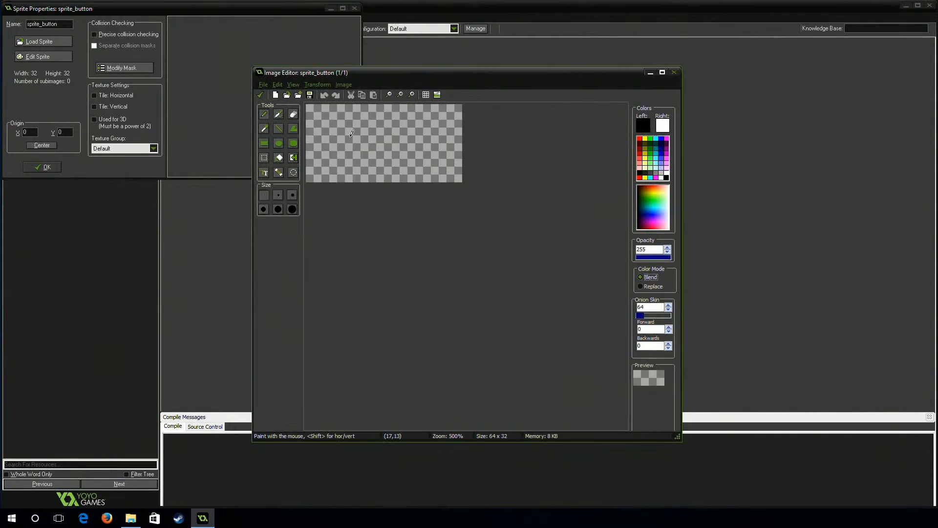
Draw a white bordered rectangle with the label '1' on the button image
left_click(263, 128)
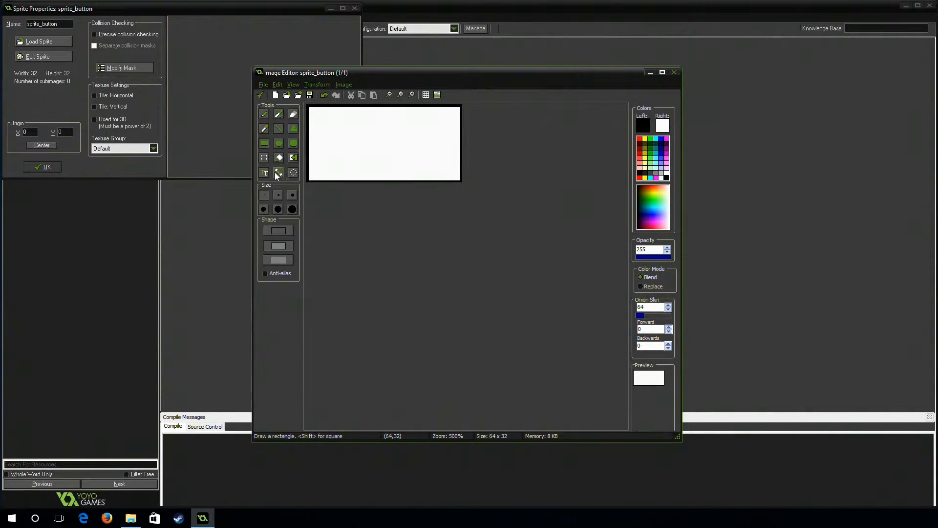
left_click(278, 172)
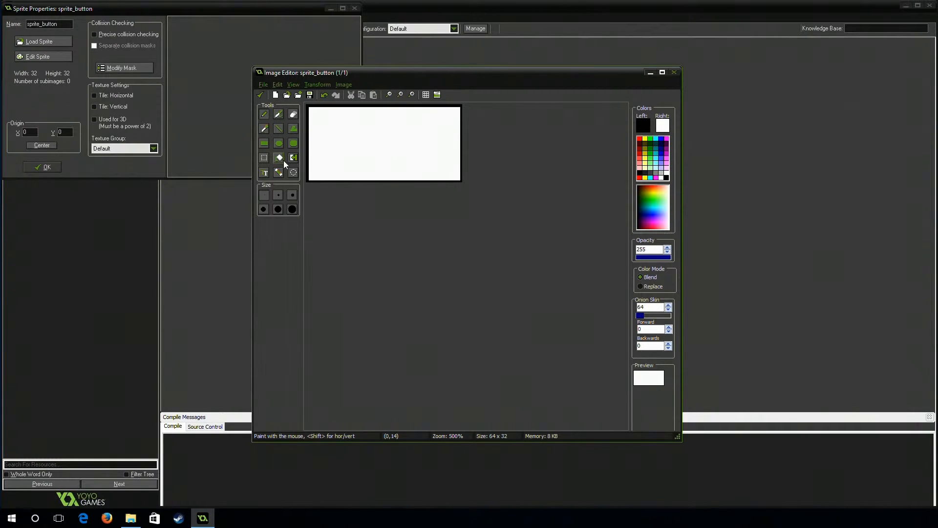
left_click(264, 172)
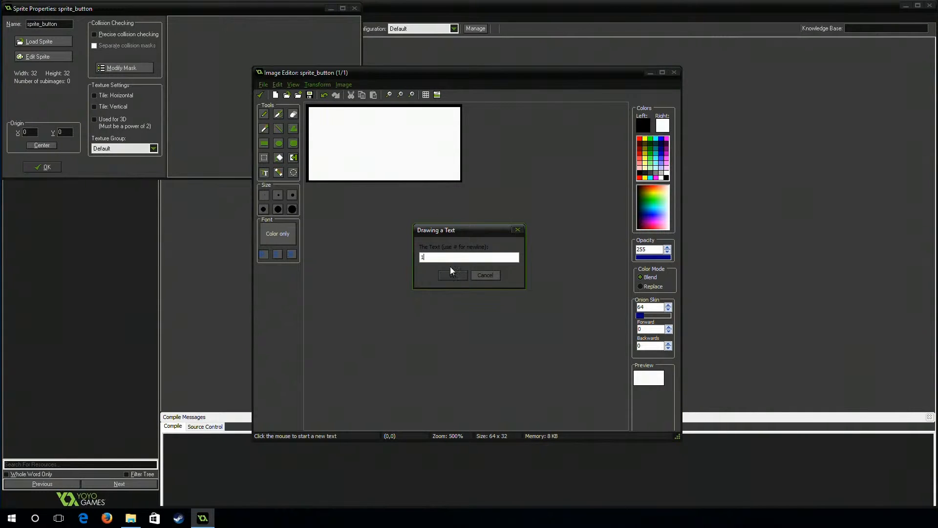
left_click(453, 275)
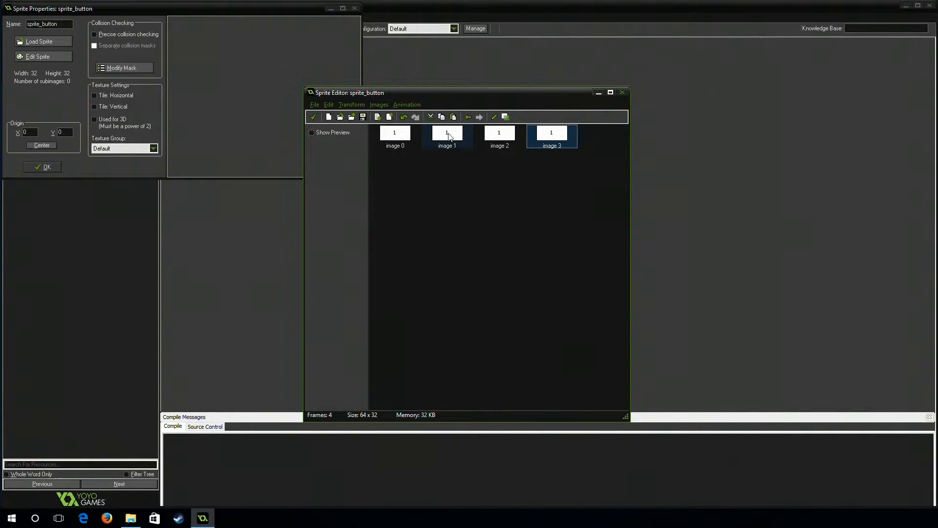
Cover the old number on the next frame and relabel it 3
double_click(446, 132)
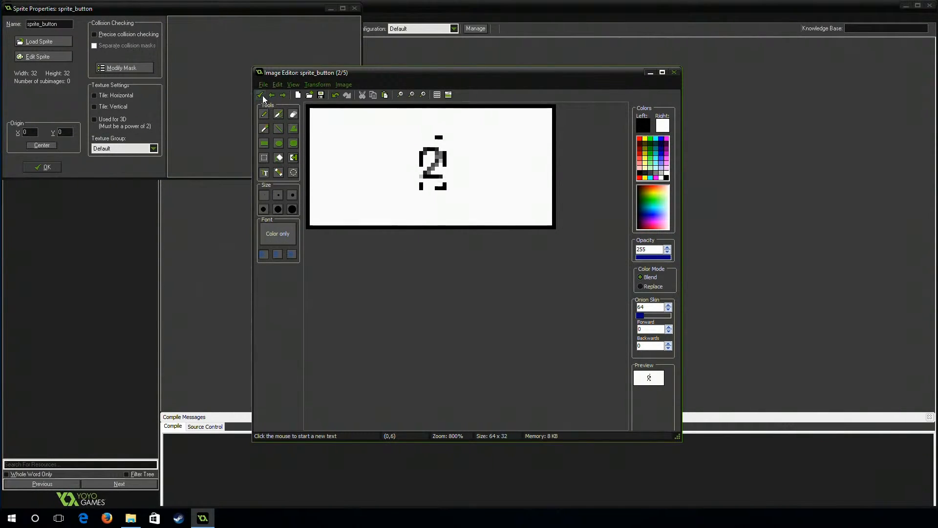
left_click(282, 94)
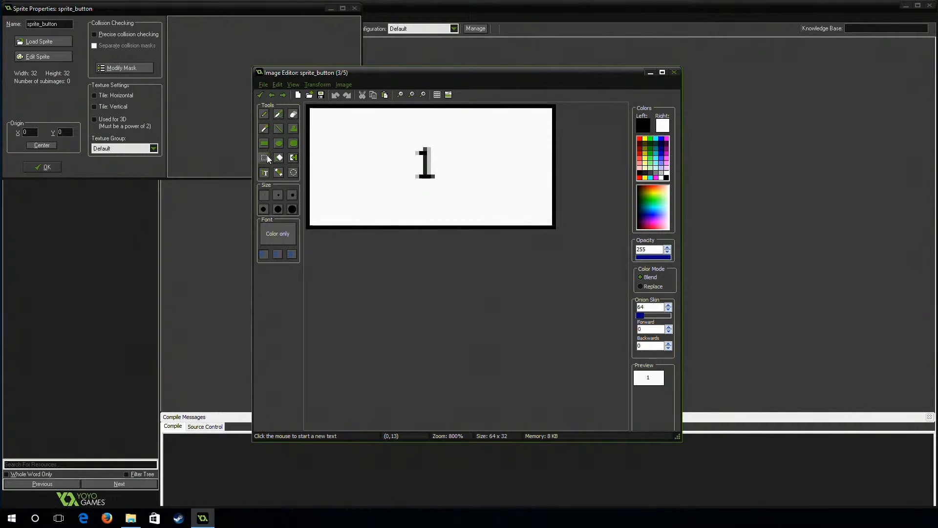
left_click(264, 142)
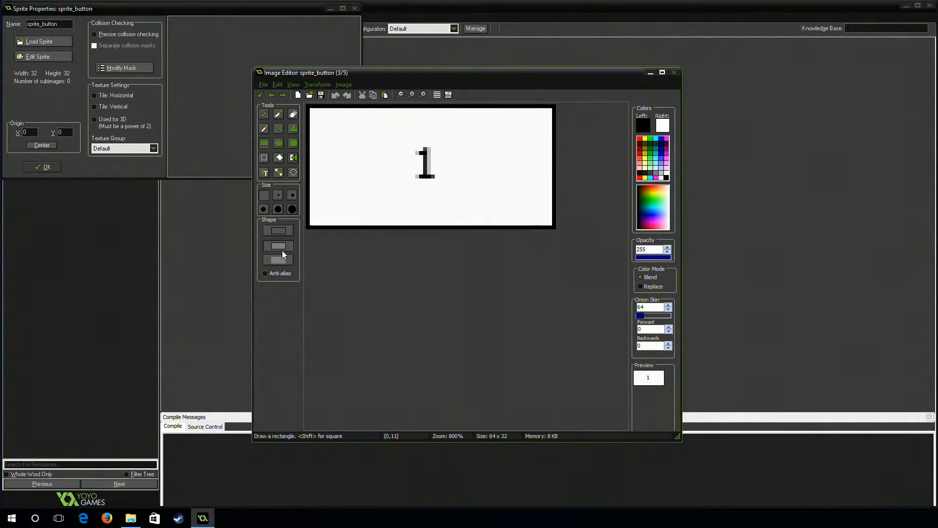
left_click(264, 173)
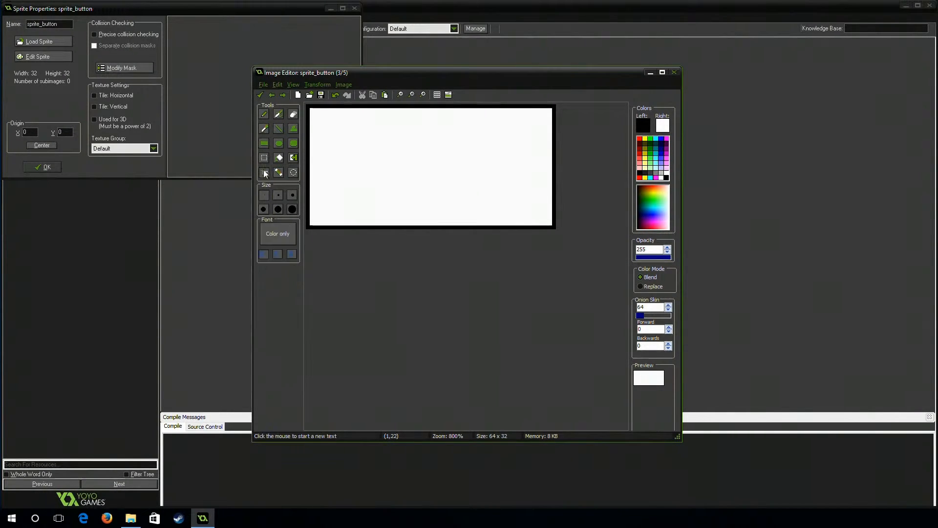
left_click(264, 172)
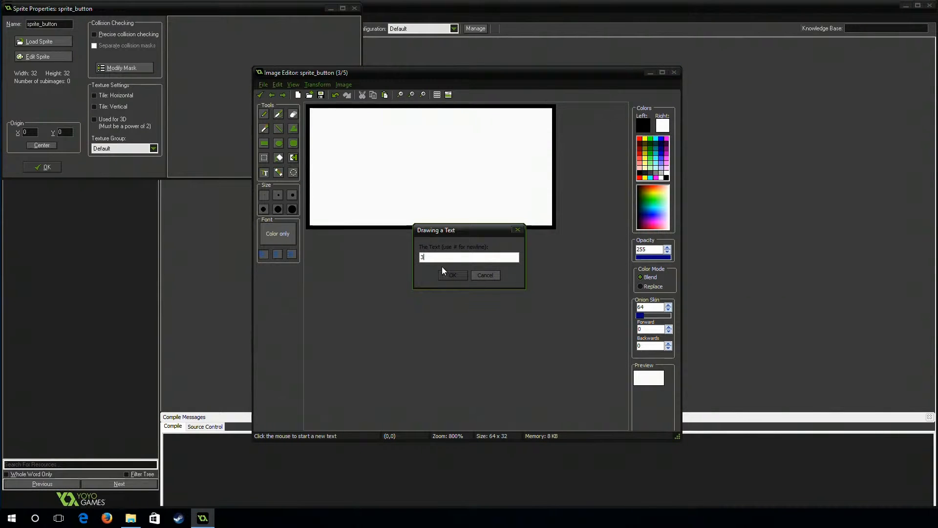
left_click(453, 275)
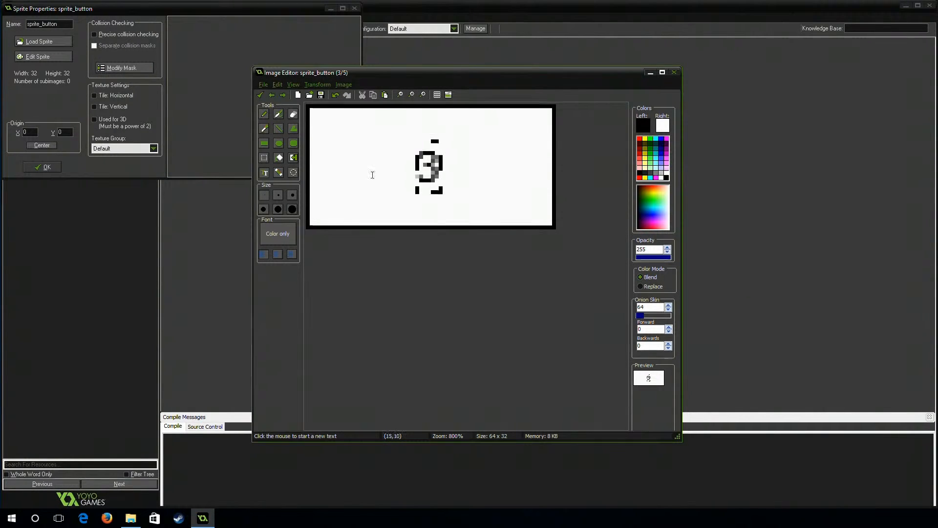
Relabel the remaining frames with the numbers 4 and 5
left_click(282, 94)
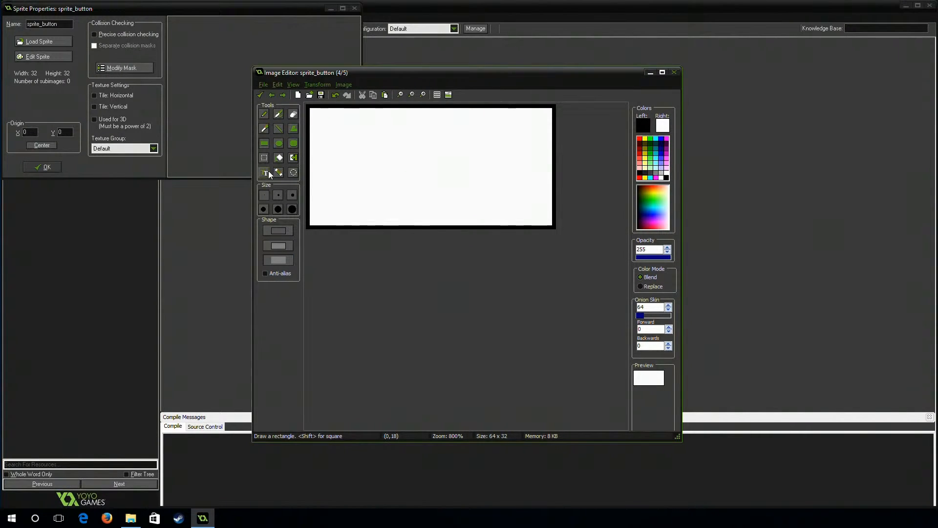
left_click(264, 173)
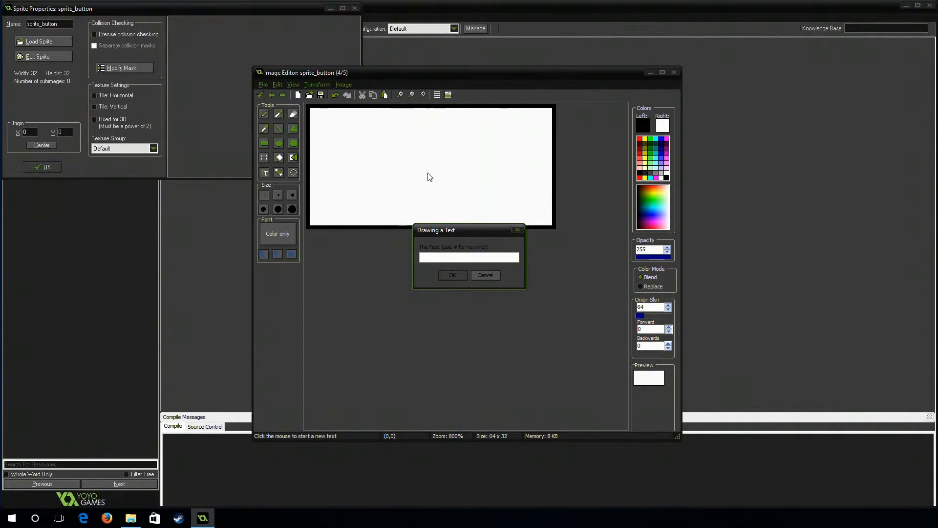
type("3")
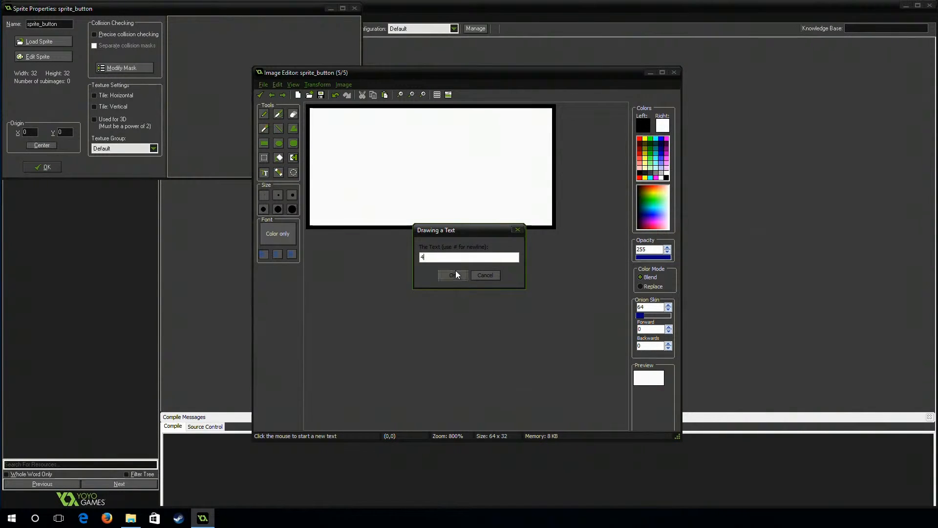
left_click(452, 275)
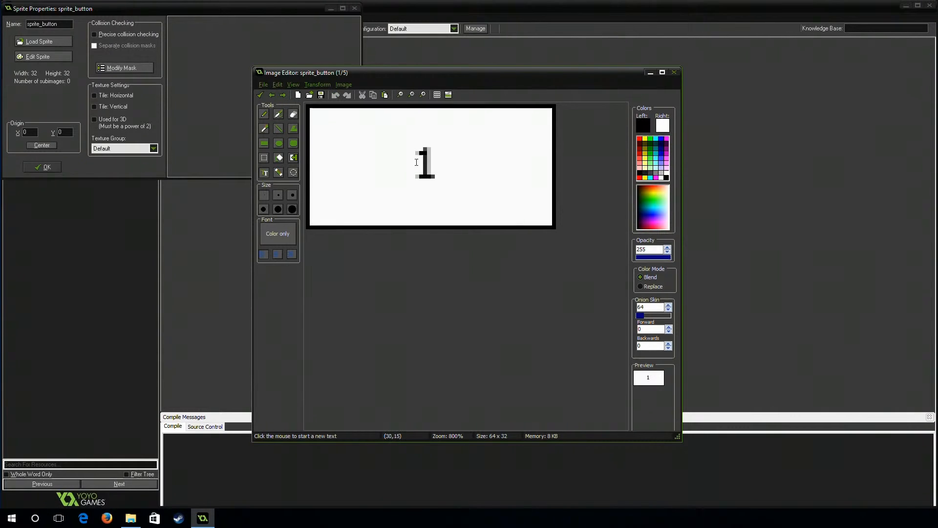
left_click(278, 127)
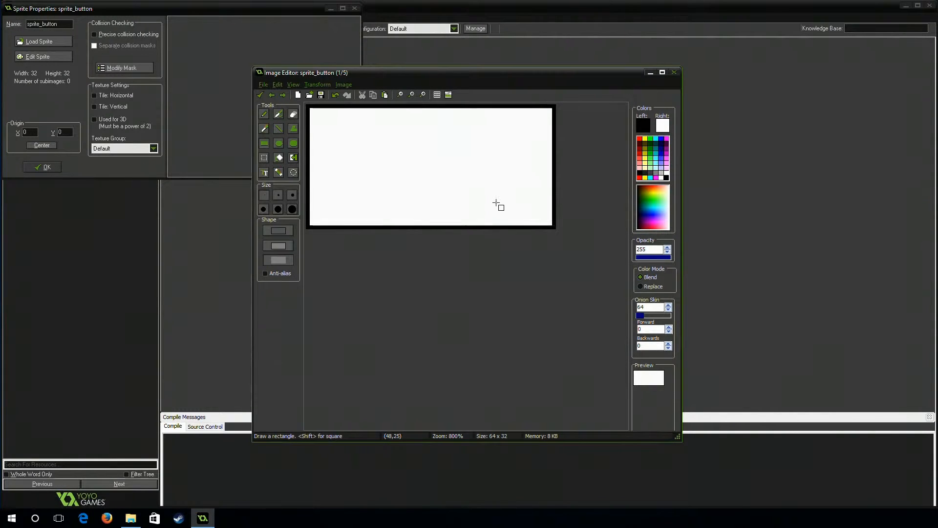
left_click(264, 173)
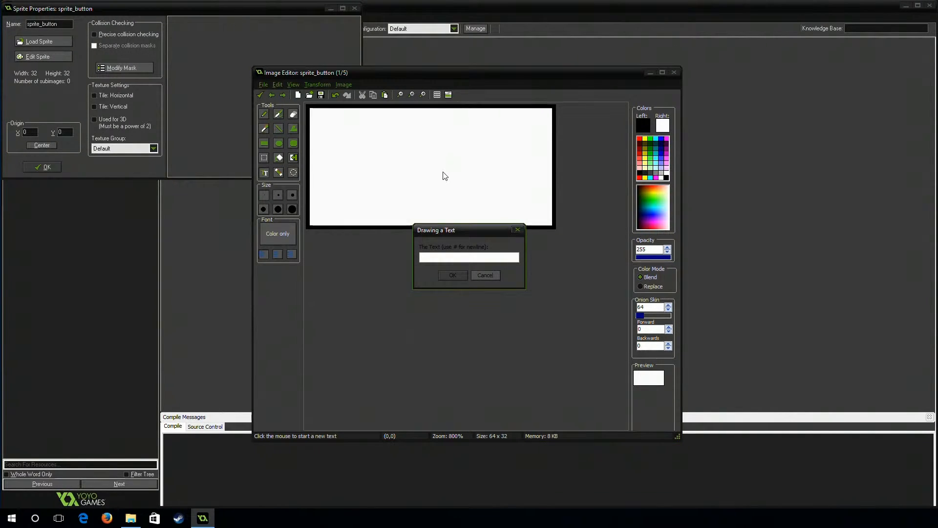
left_click(453, 275)
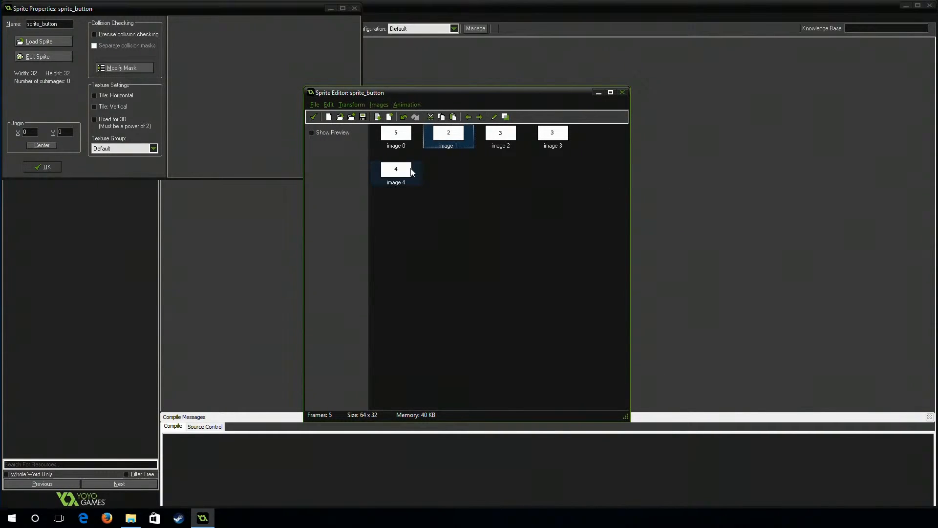
Move the frame labelled 5 to the last position and close the sprite editors
left_click(551, 133)
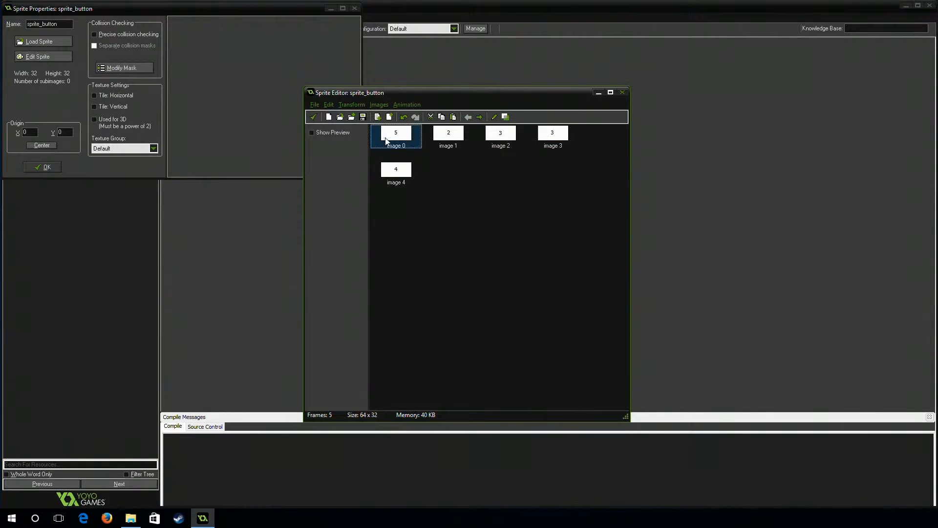
left_click(479, 117)
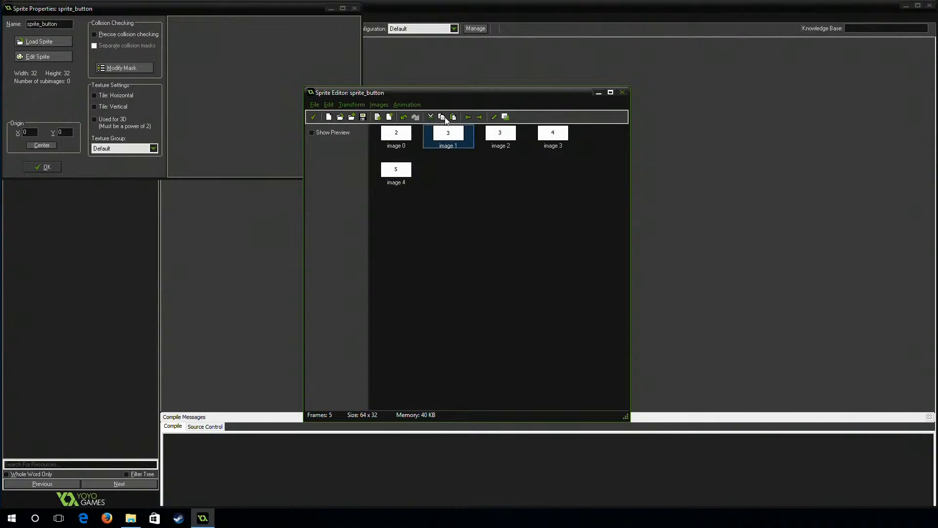
double_click(447, 132)
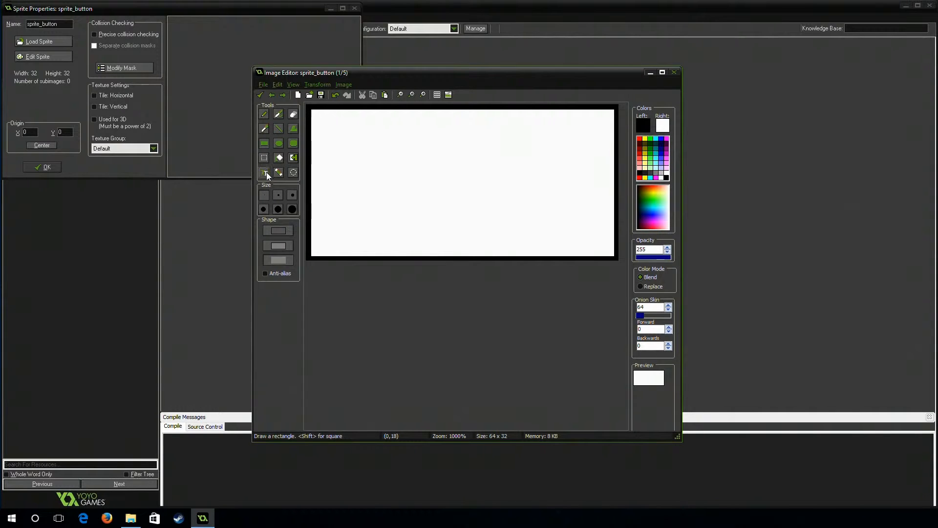
left_click(264, 173)
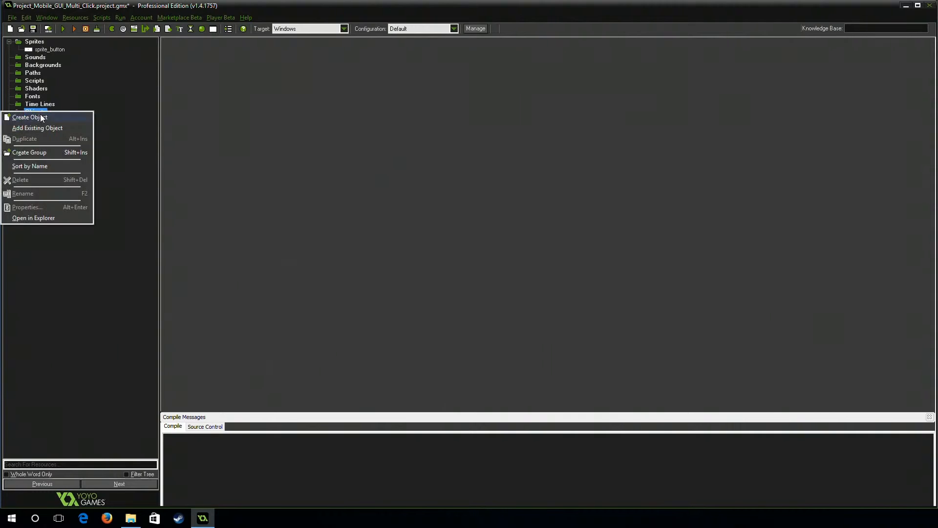
Create object_button_1 using the sprite_button sprite and add a Create event
left_click(29, 117)
type("object_button_1")
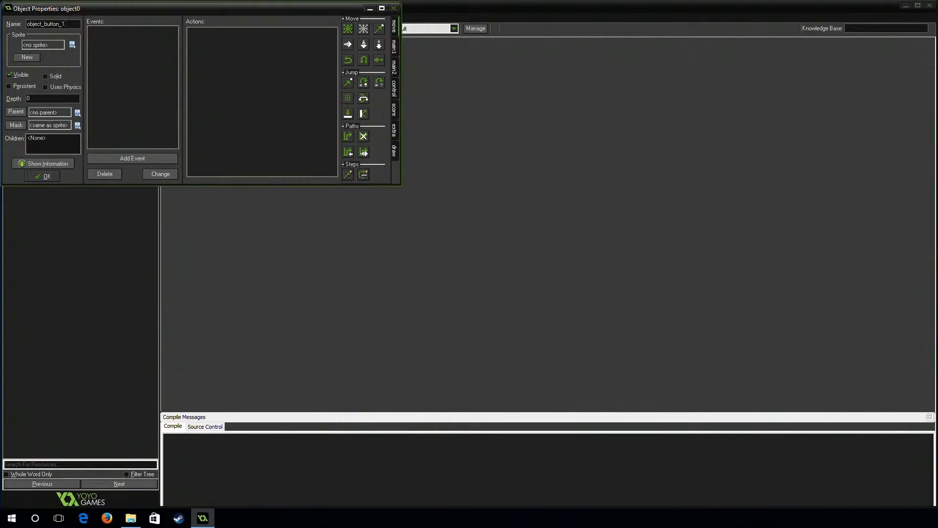
left_click(289, 143)
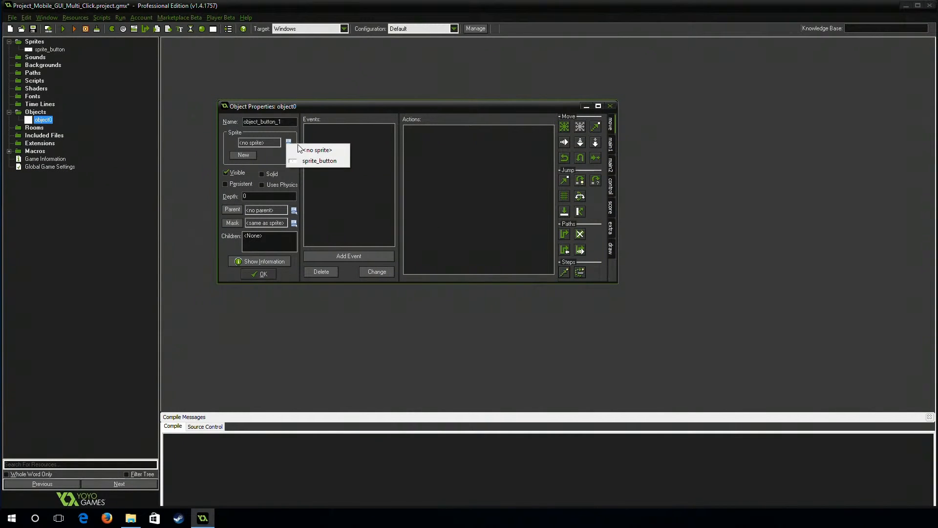
left_click(319, 160)
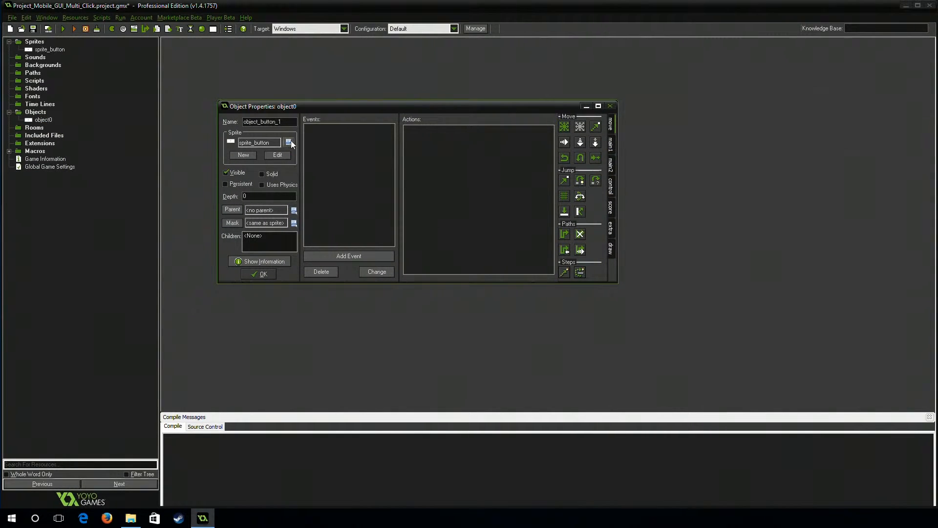
left_click(292, 143)
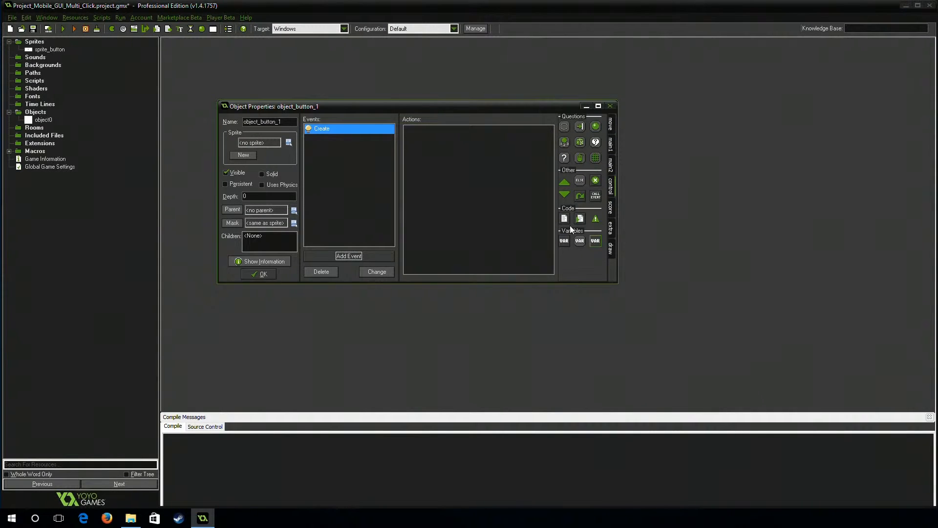
Add Create code: var_sprite_00 = sprite_button, then mask_index = var_sprite_00
double_click(563, 218)
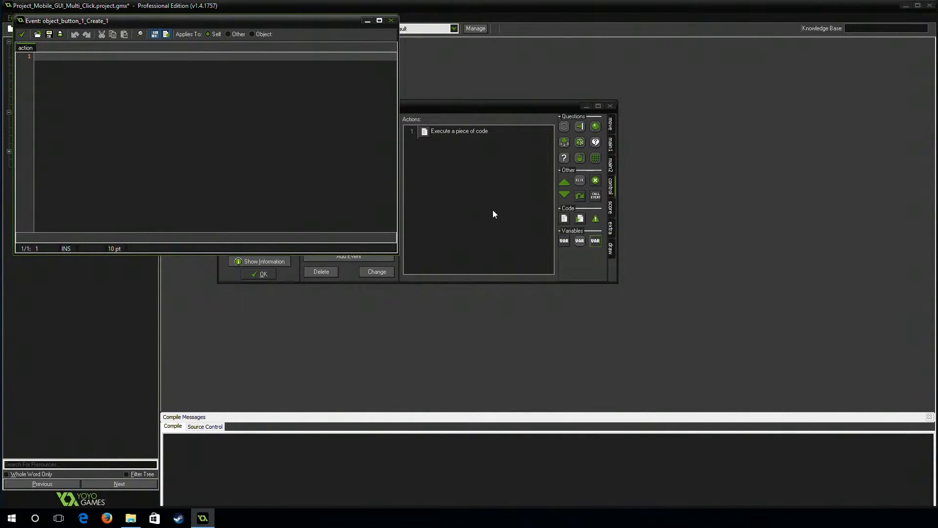
type("var_sprite")
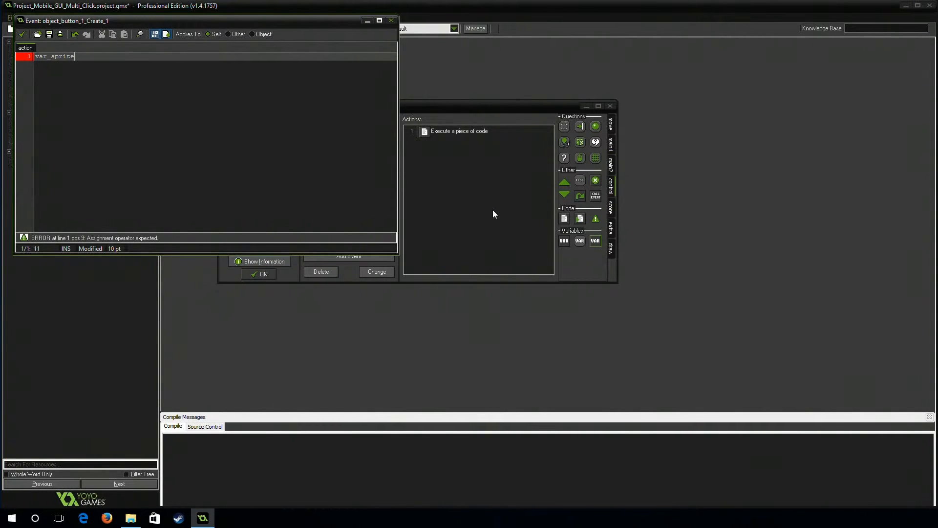
type("_00 =")
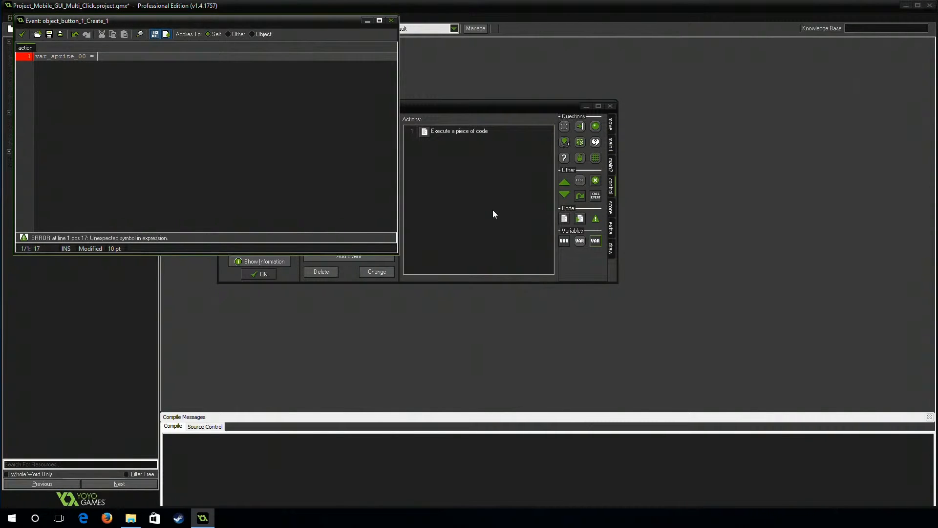
type("sp")
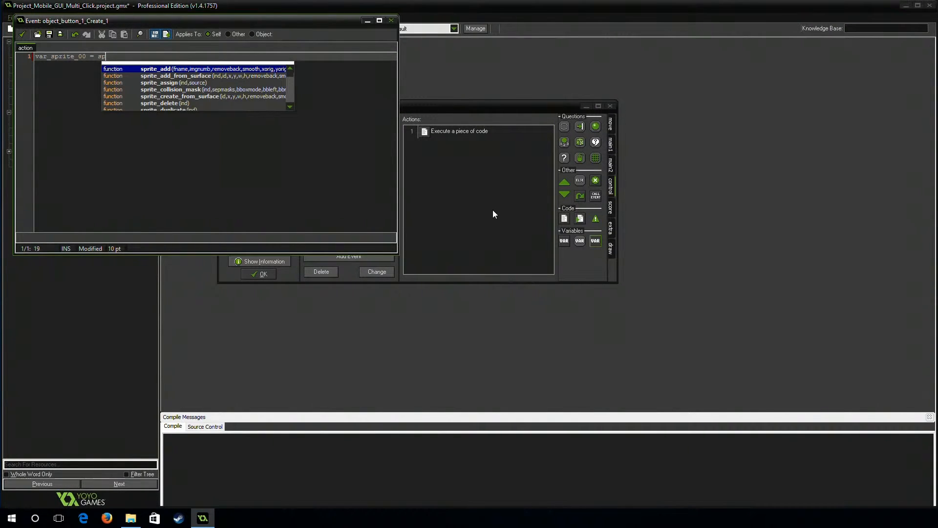
type("rite_button")
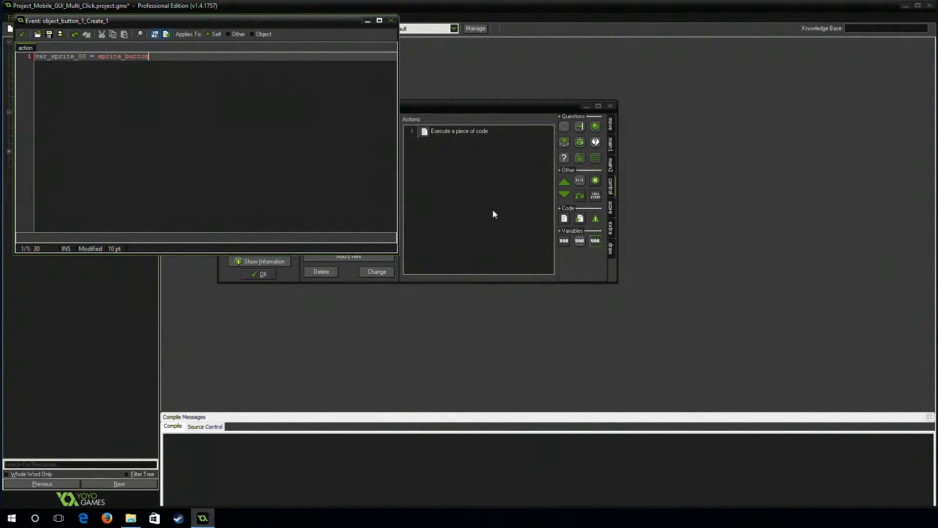
key("Enter")
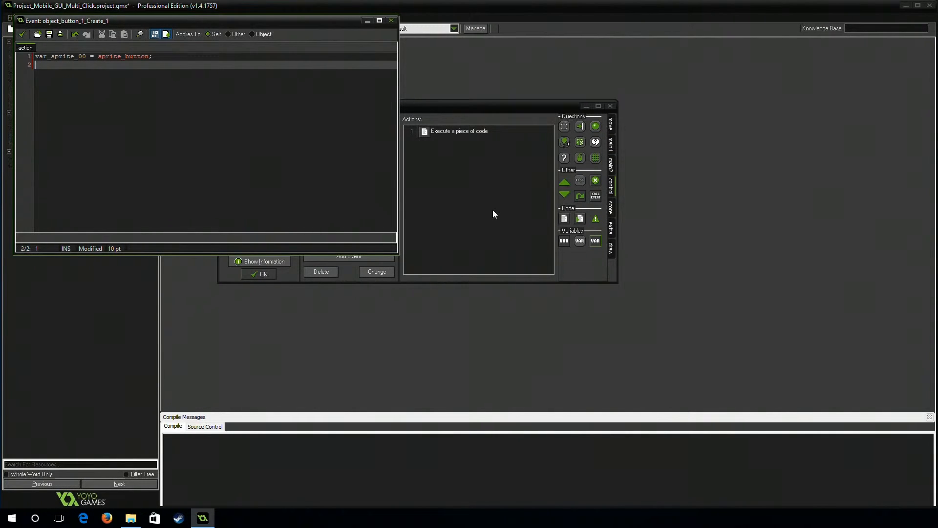
type("make")
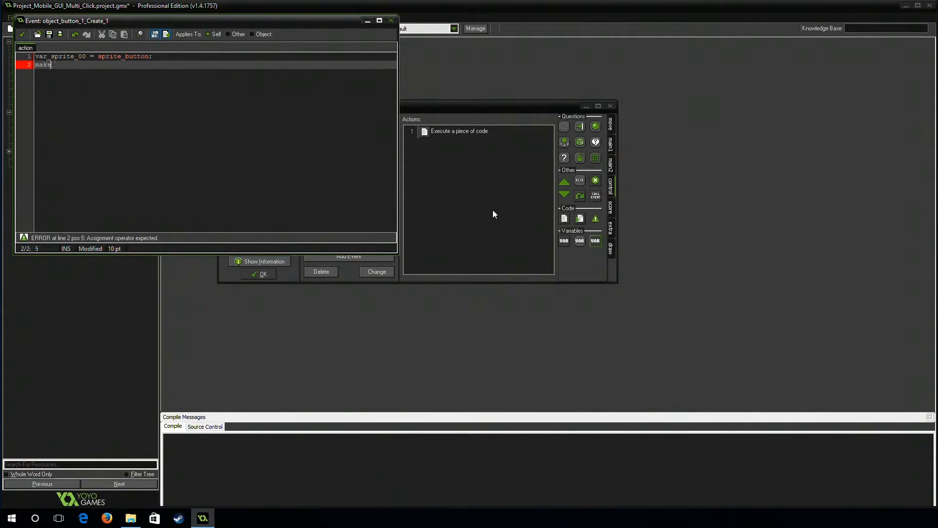
type("k")
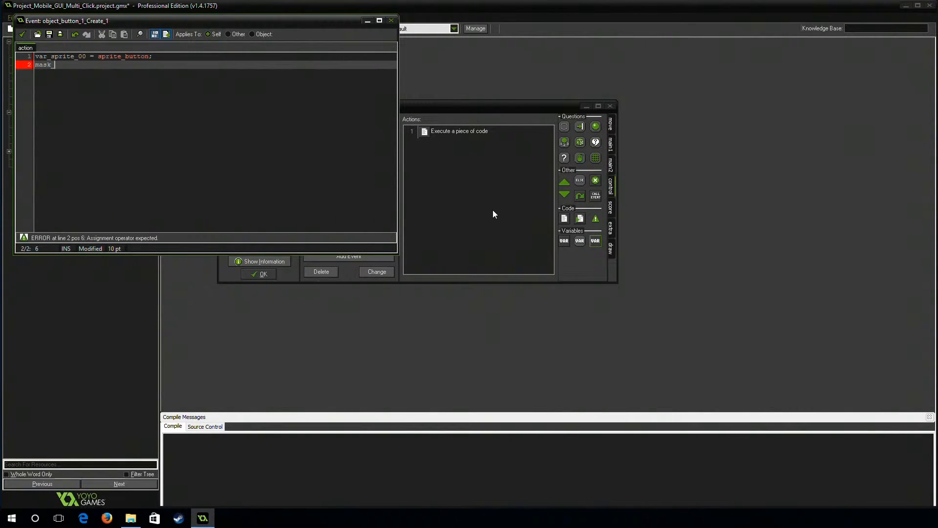
type("_index")
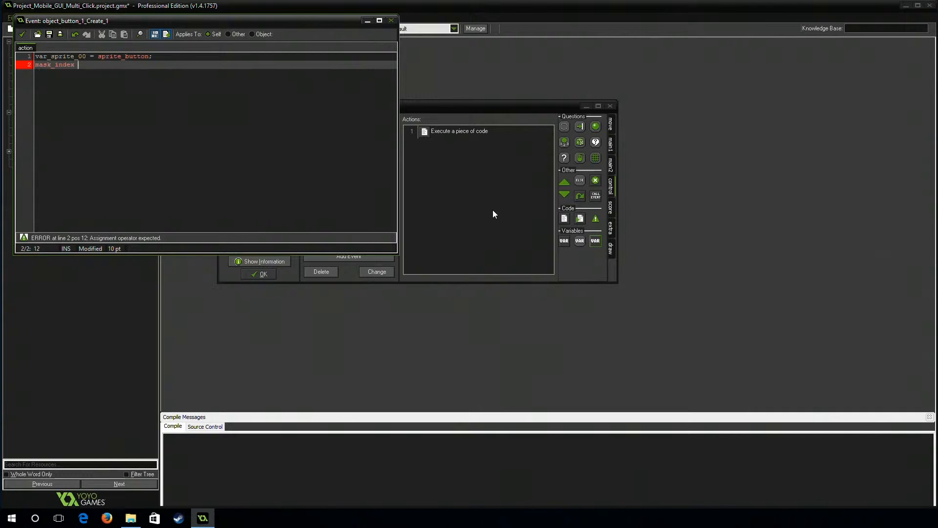
type("=")
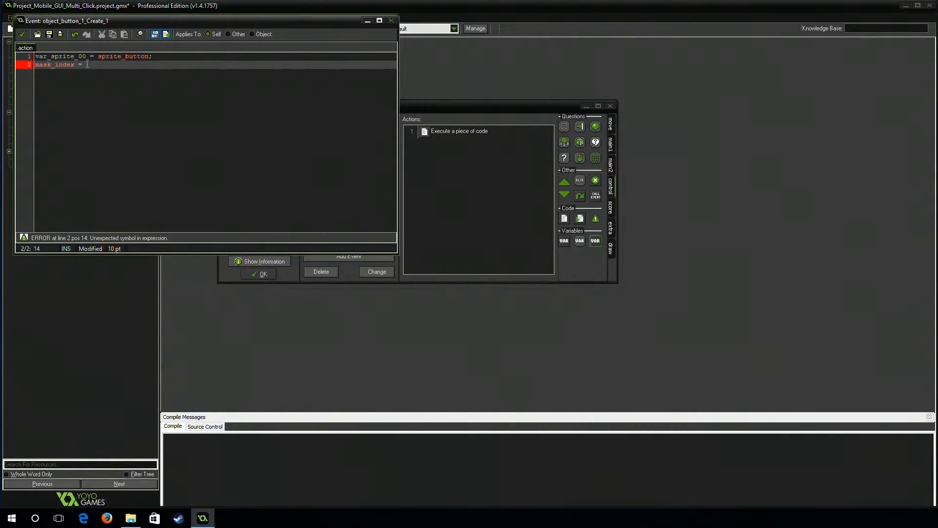
type("var_sprite_00")
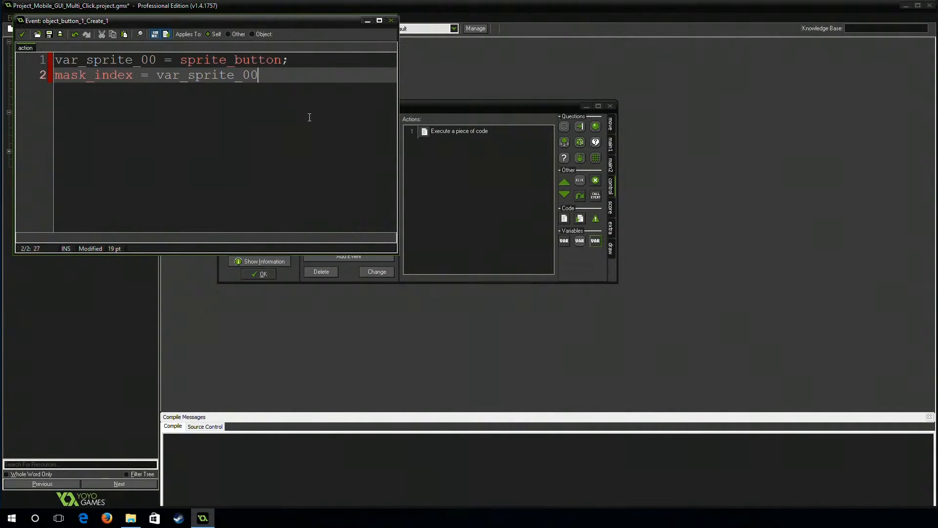
mouse_move(402, 258)
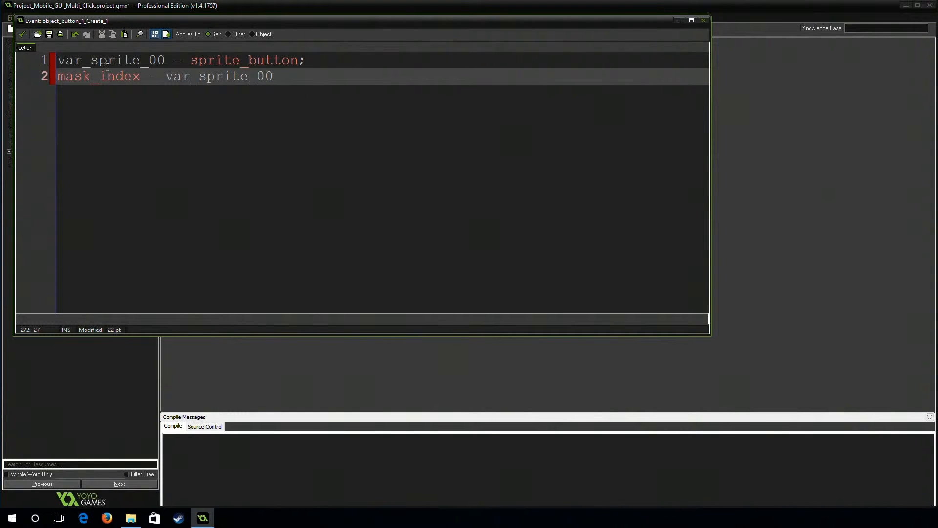
mouse_move(310, 50)
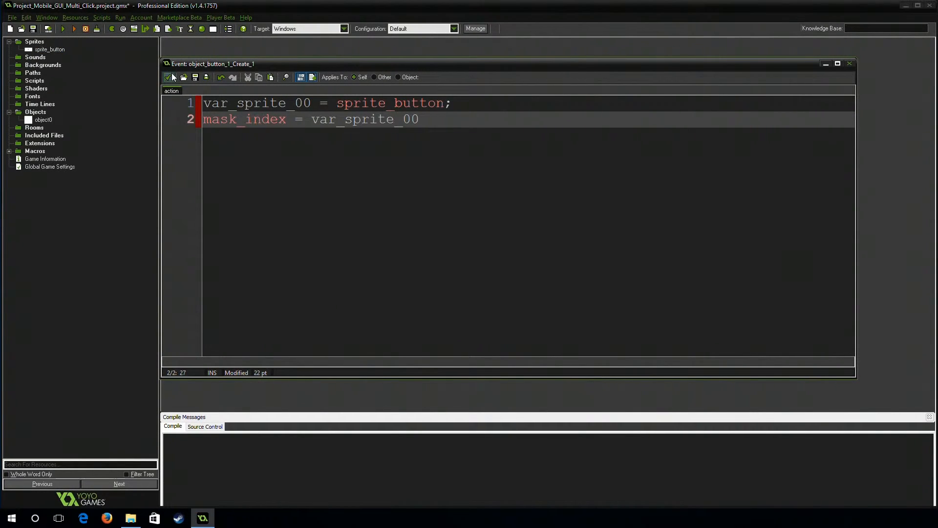
End the Create code with a semicolon, close it, and add a plain Draw event
type(";")
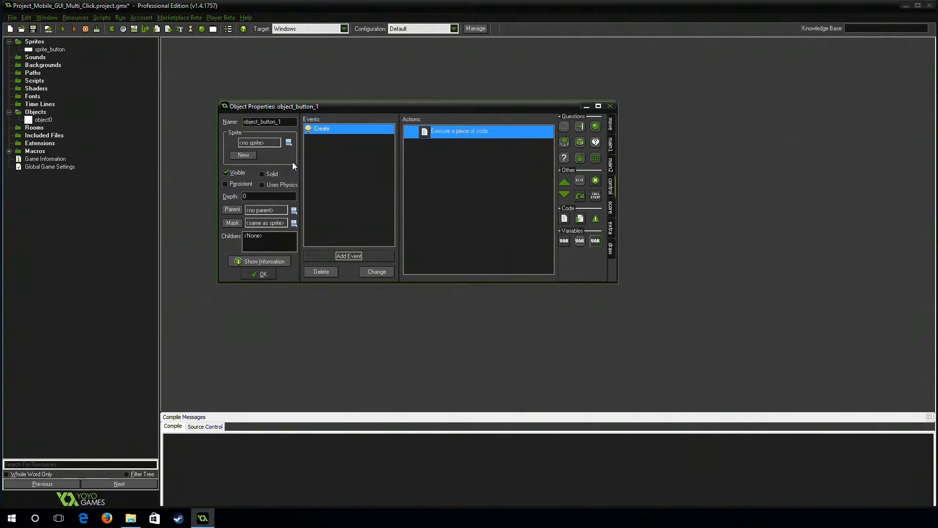
left_click(293, 142)
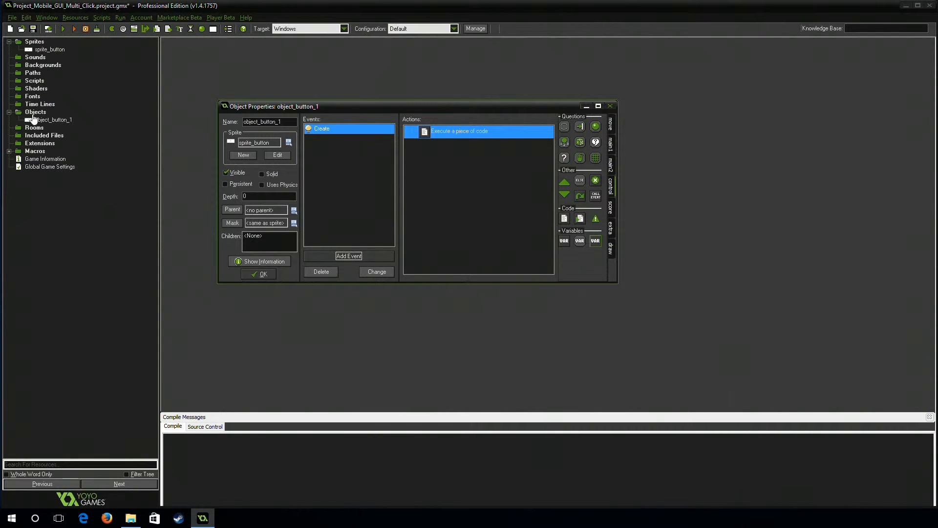
left_click(348, 256)
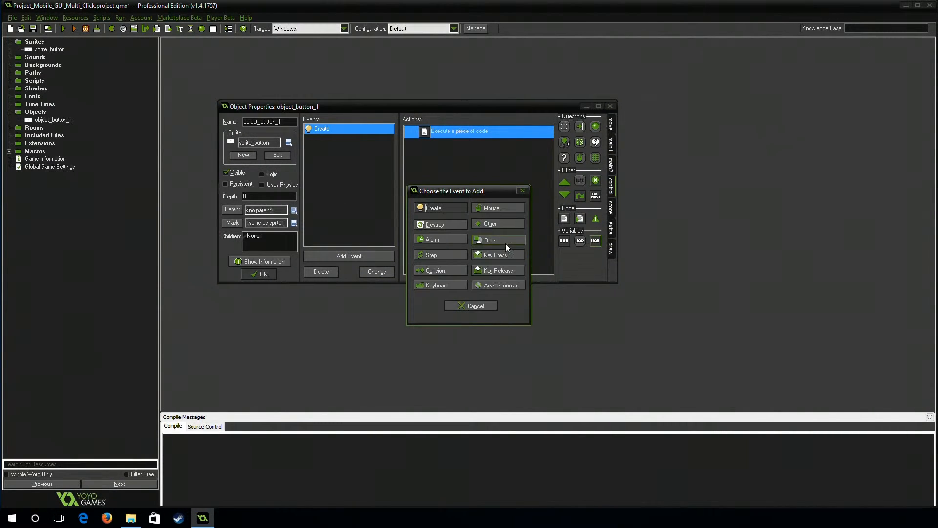
left_click(491, 240)
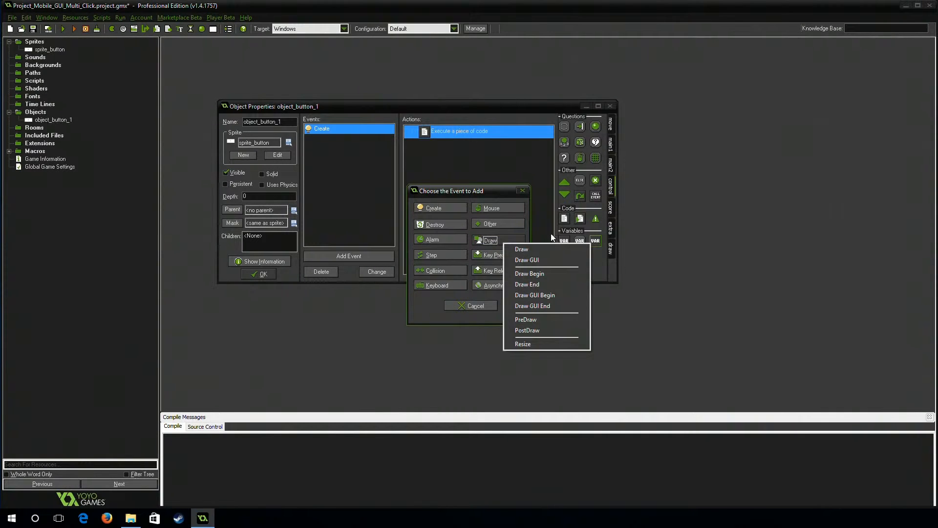
left_click(521, 249)
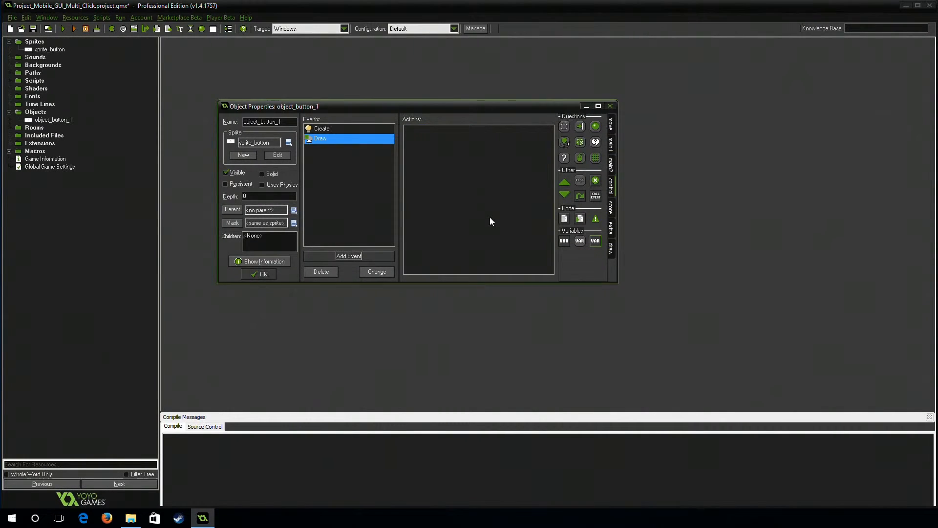
Add a Draw code action calling draw_sprite(var_sprite_00,0,x,y)
double_click(321, 139)
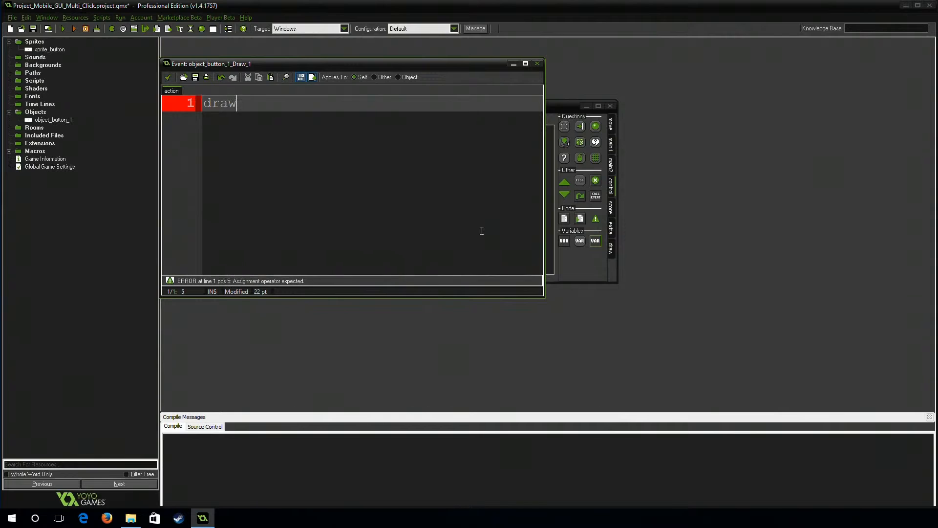
type("_sprite")
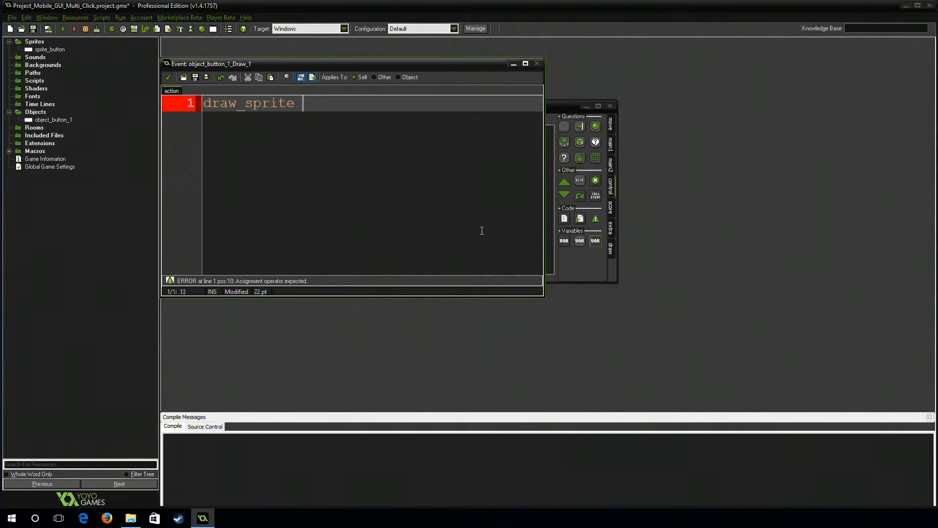
type("()")
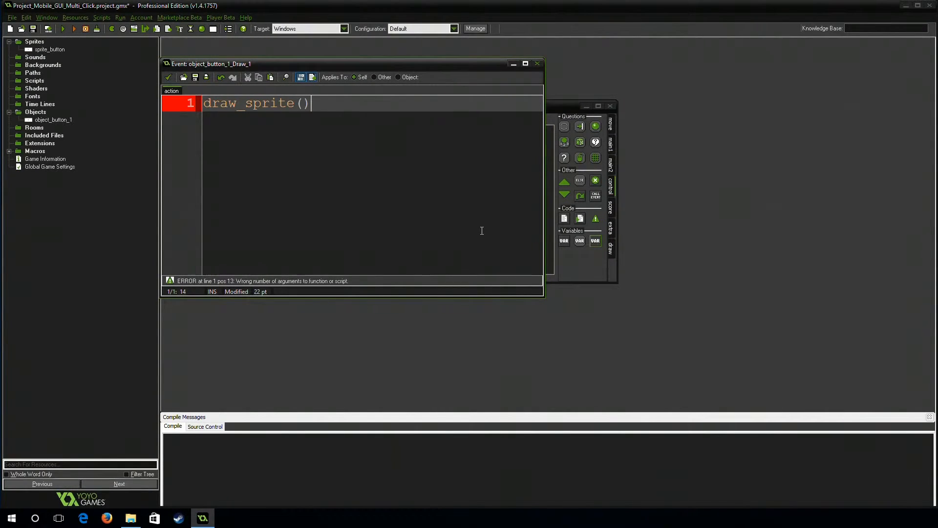
type("var_sprite_00,")
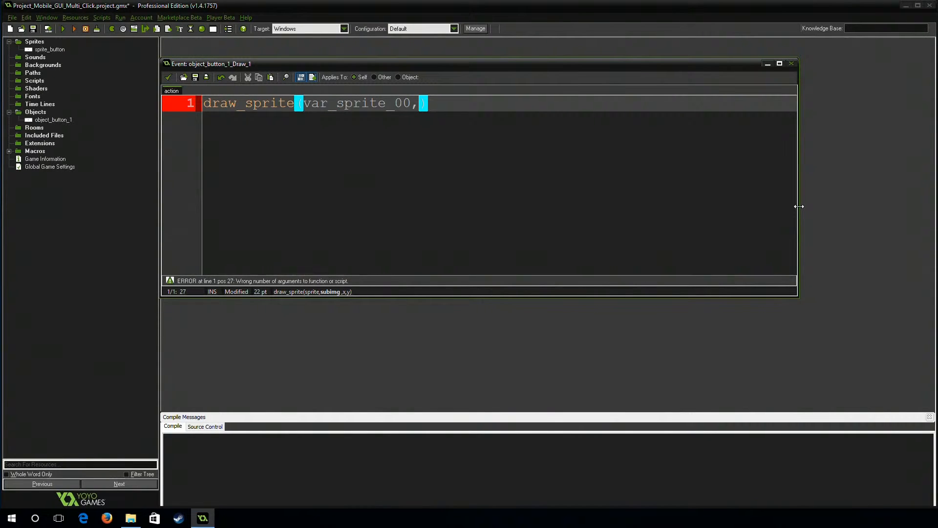
type("0")
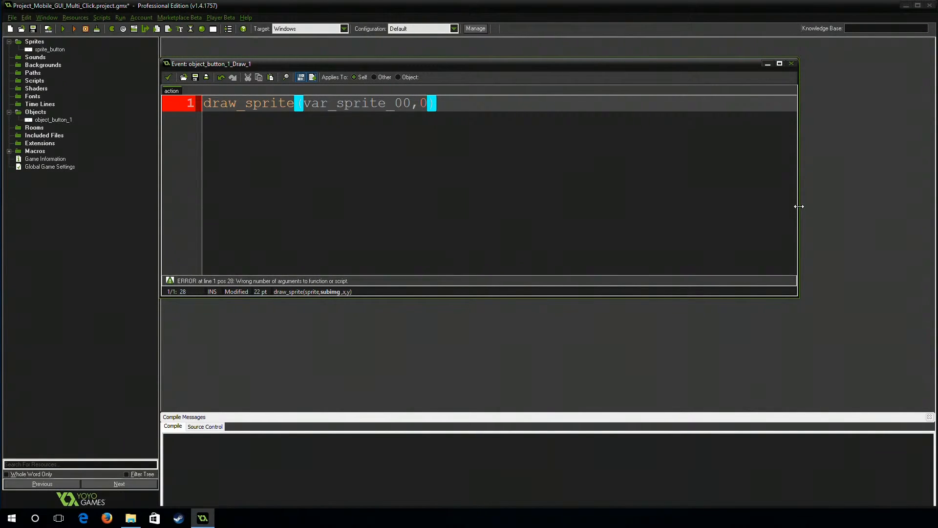
type(",")
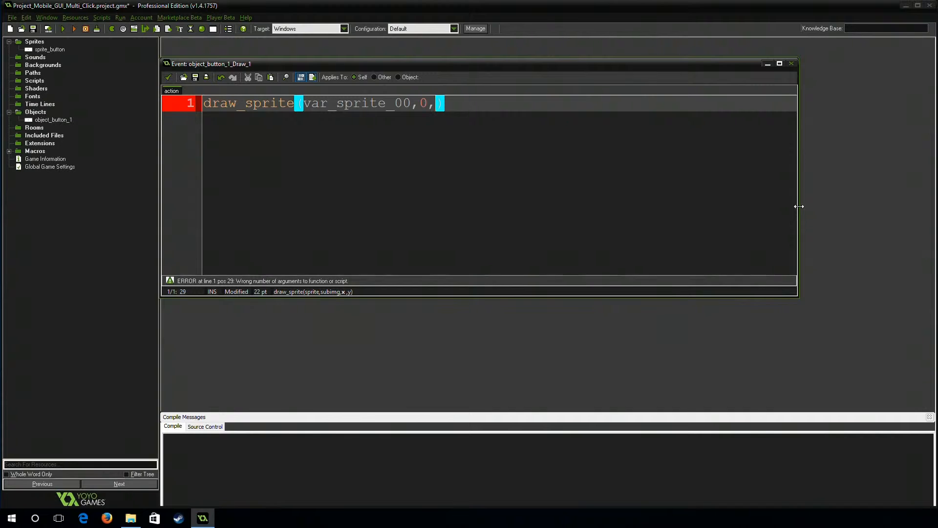
type("x,")
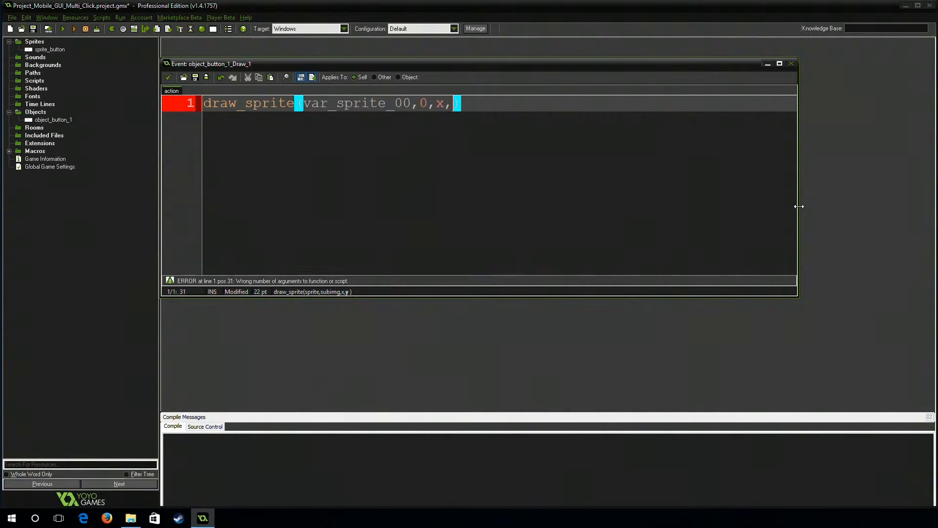
type("y")
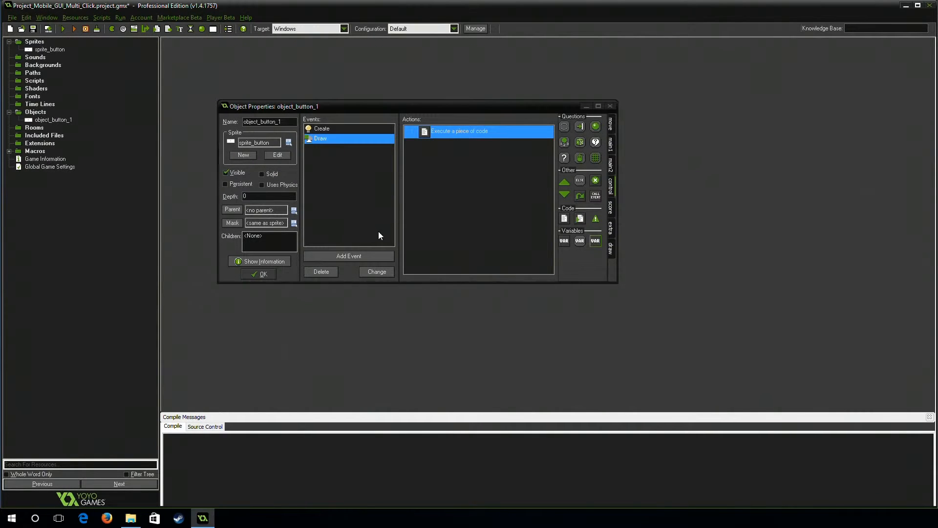
Add a ///Draw Button comment to the Draw code, then check the Create and Draw events
double_click(458, 131)
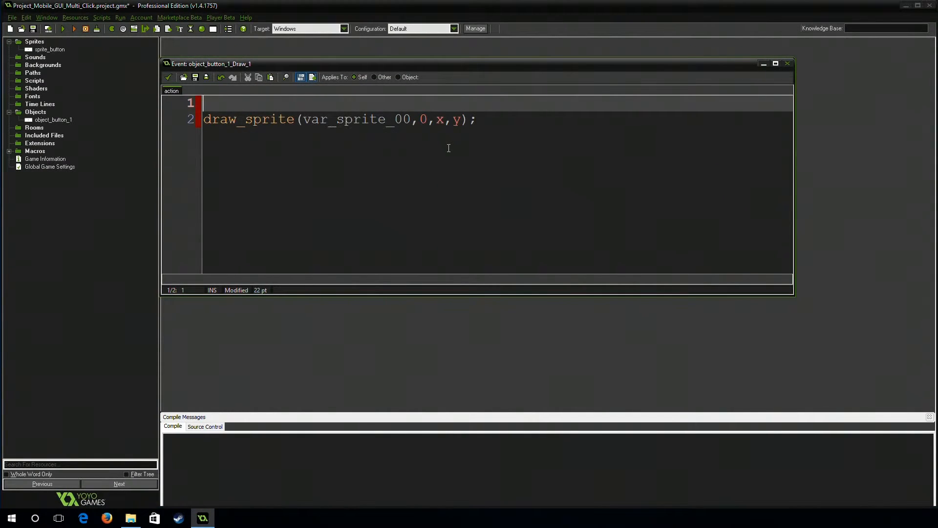
type("///")
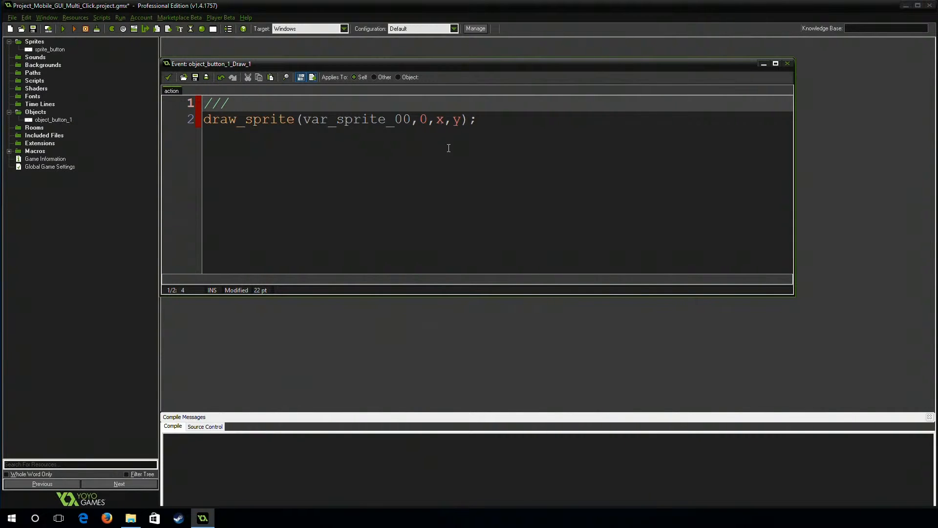
type("Draw But")
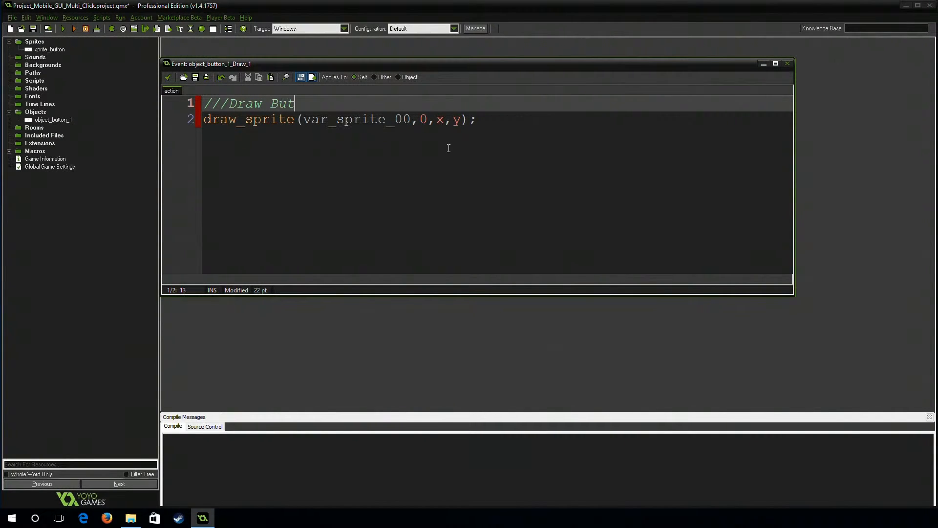
type("t")
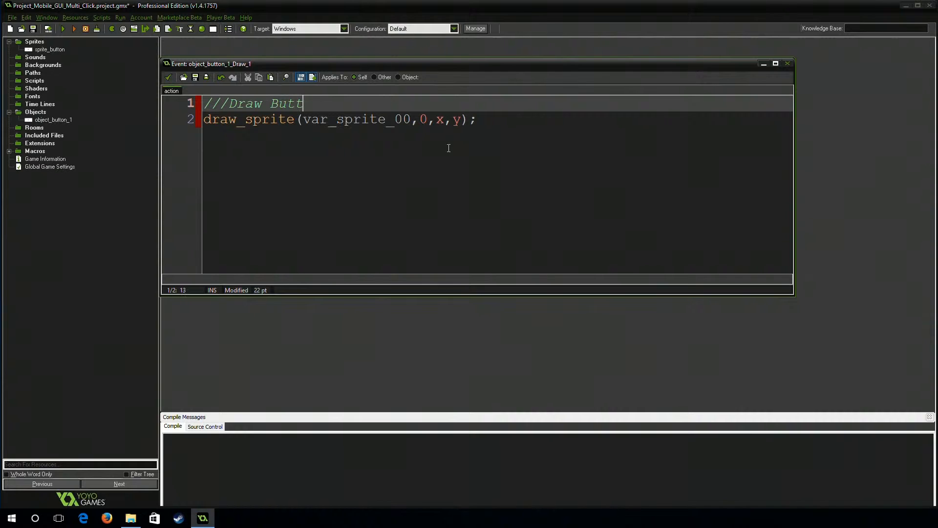
type("on")
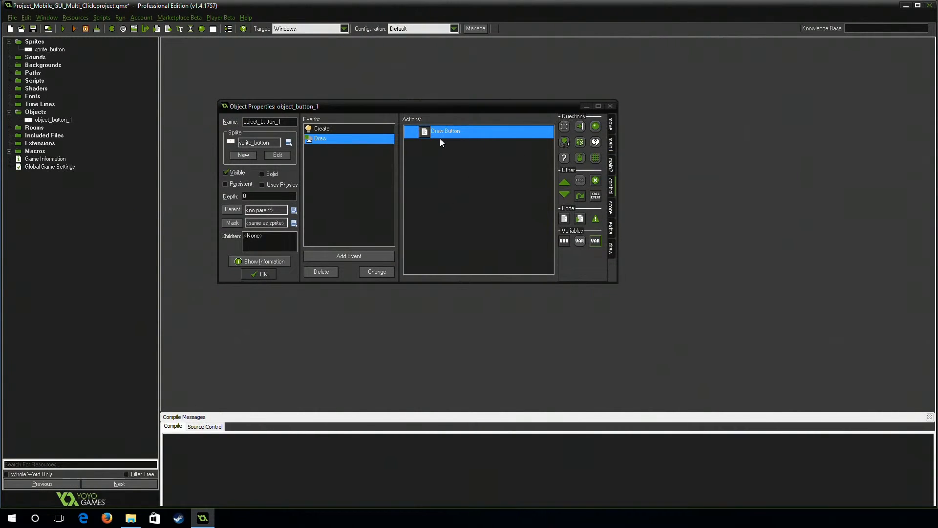
left_click(321, 128)
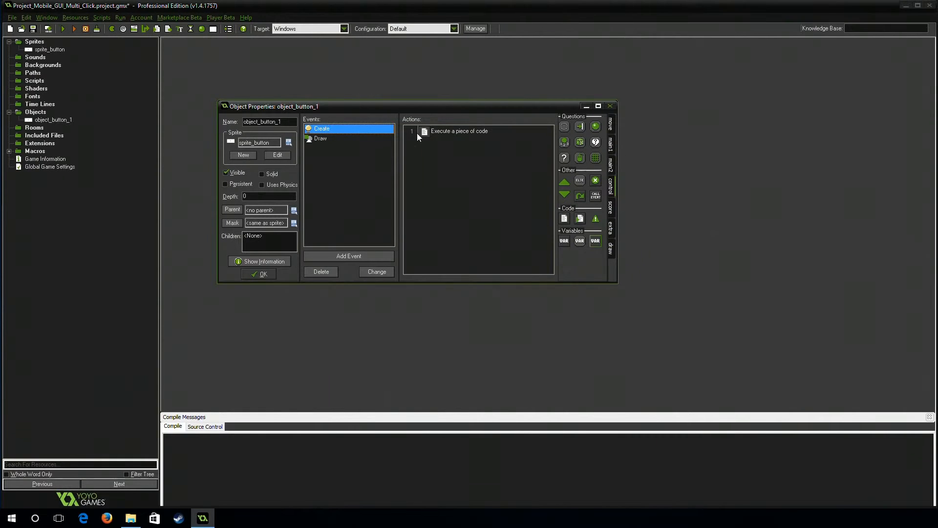
left_click(320, 138)
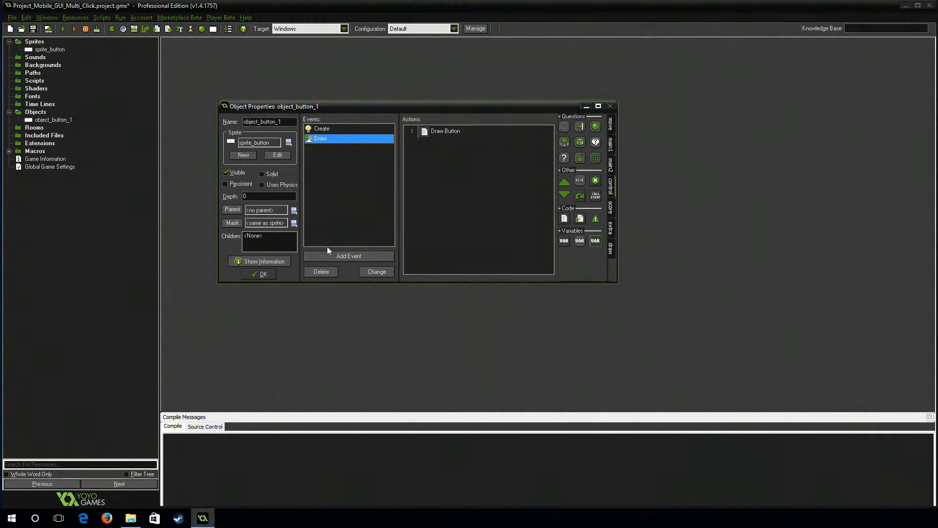
Add a Begin Step event with an Execute Code action open for editing
left_click(349, 255)
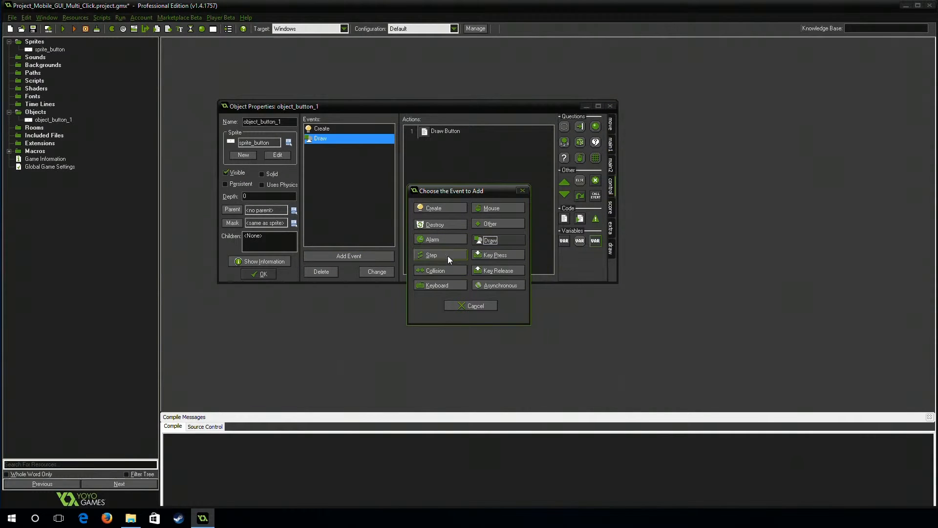
left_click(432, 254)
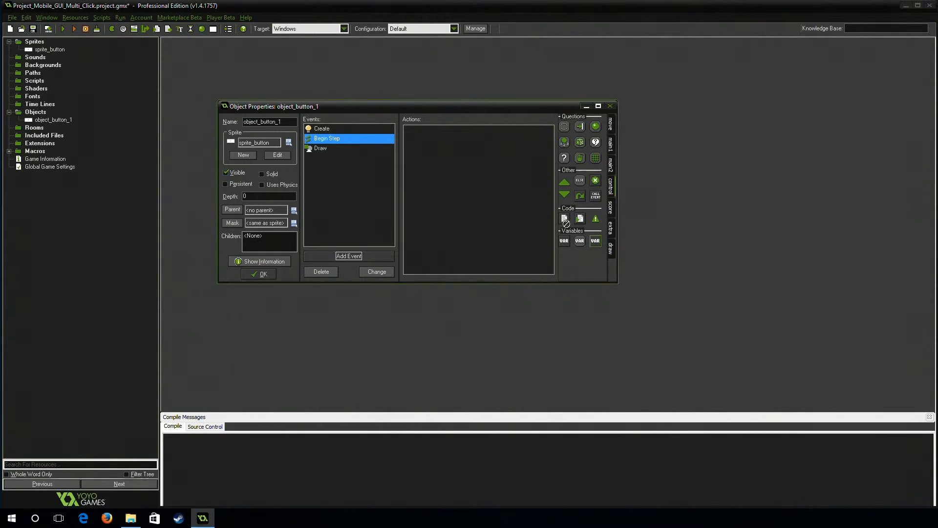
double_click(326, 138)
type("if (")
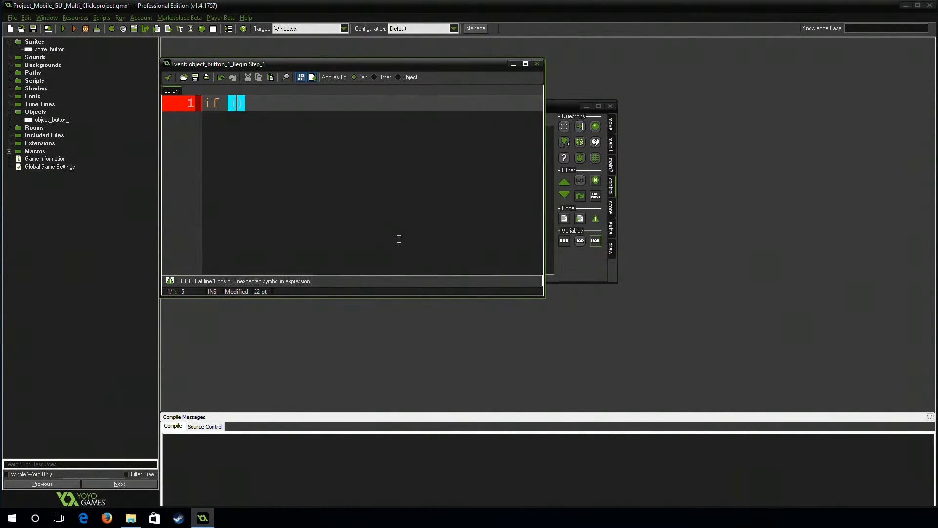
Start the if condition with device_mouse_check_button(0, mb_left) && instance_position
type("dev")
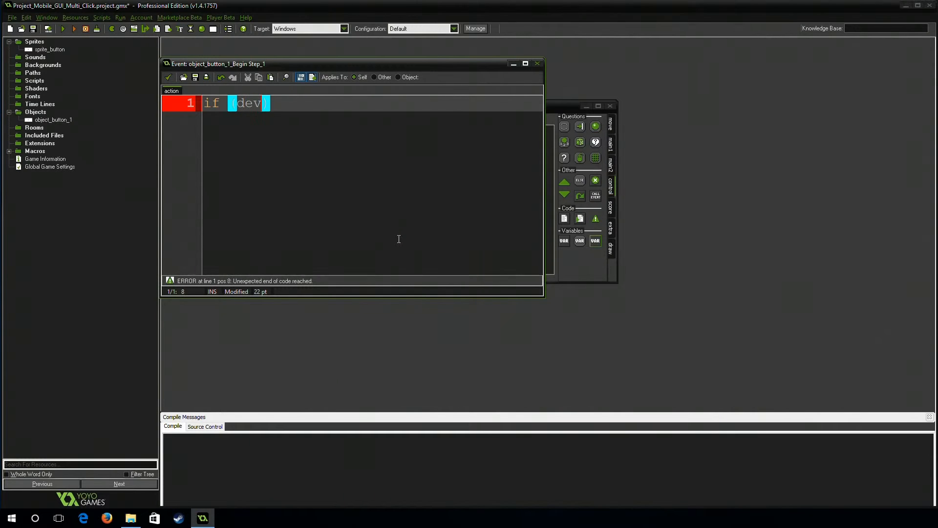
type("ice_mouse_check_button")
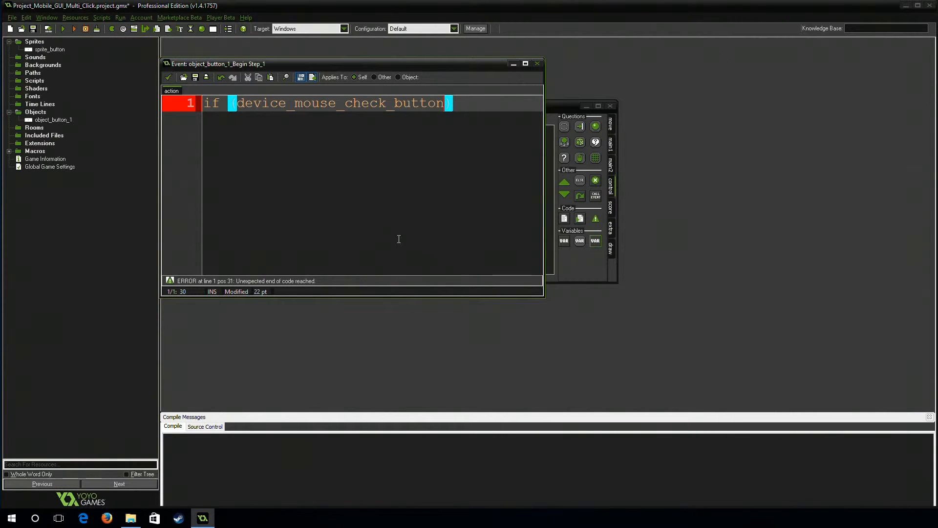
type("()")
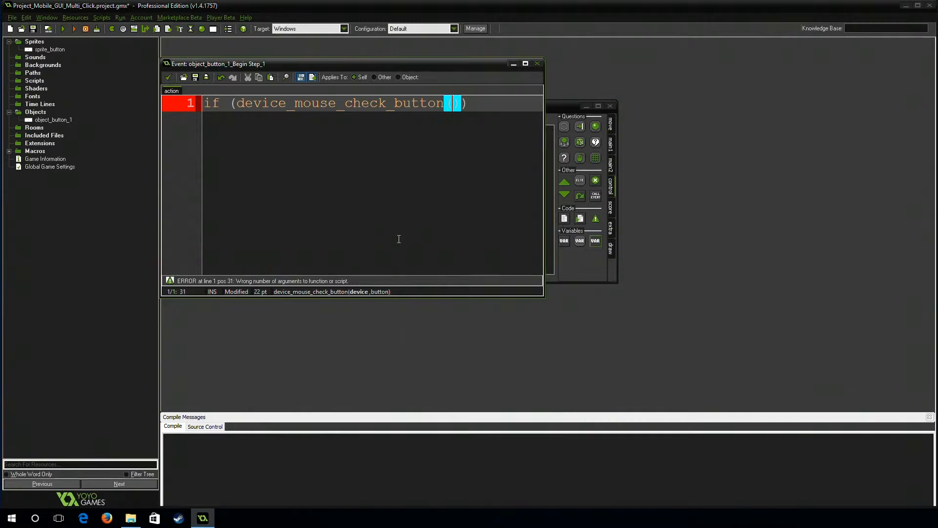
type("0,mb")
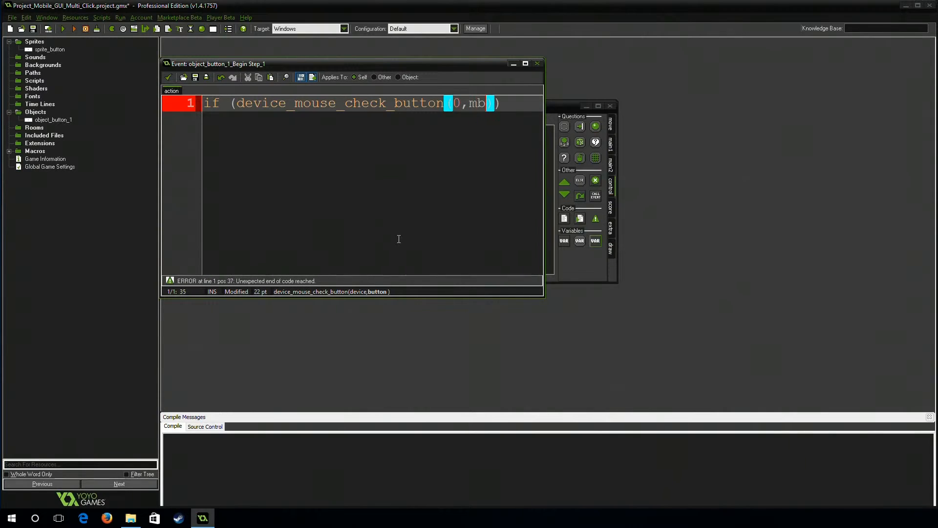
type("_left")
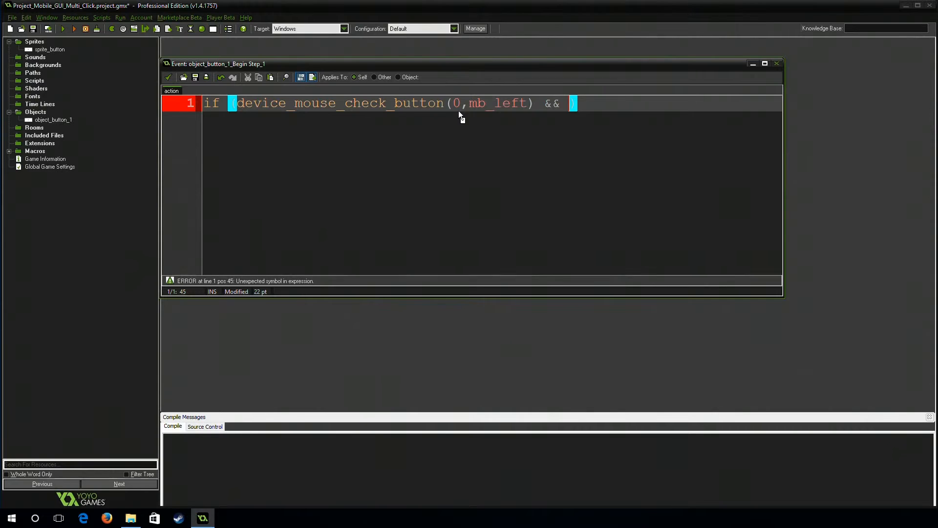
type("point")
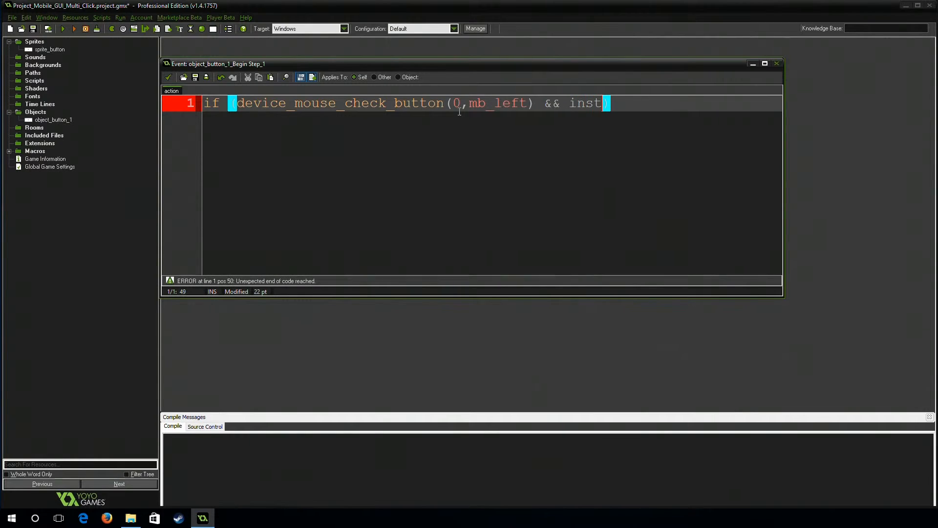
type("inst")
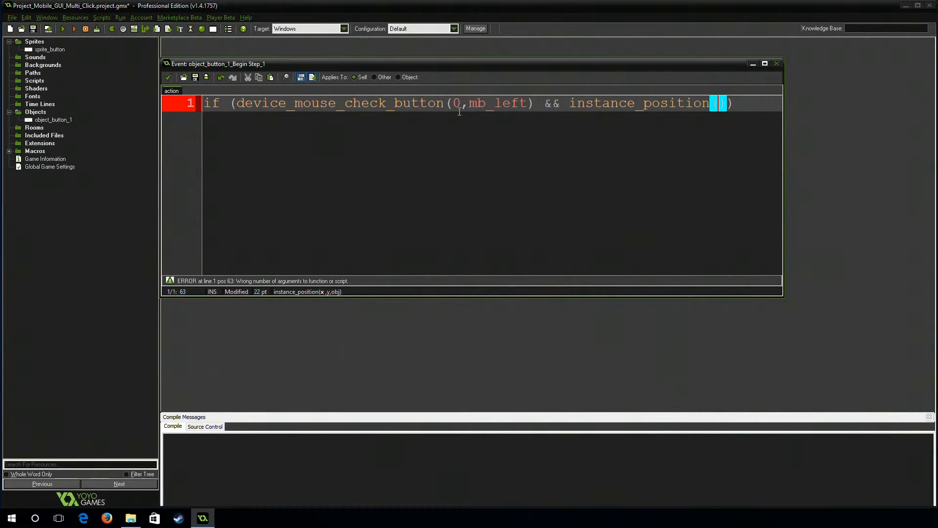
type("de")
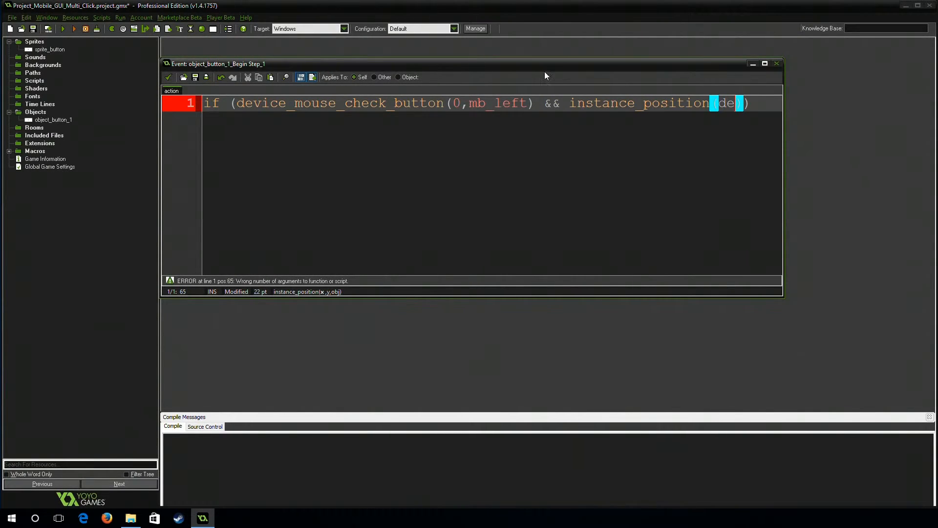
Finish the condition with device_mouse_x(0), device_mouse_y(0), all = id, and add blank lines above
left_click_drag(472, 63, 339, 85)
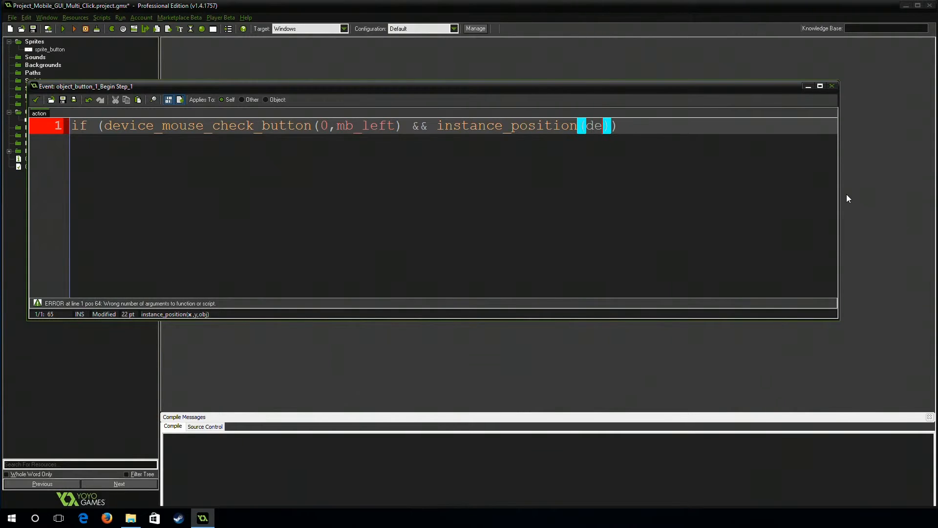
type("e_mouse_x(")
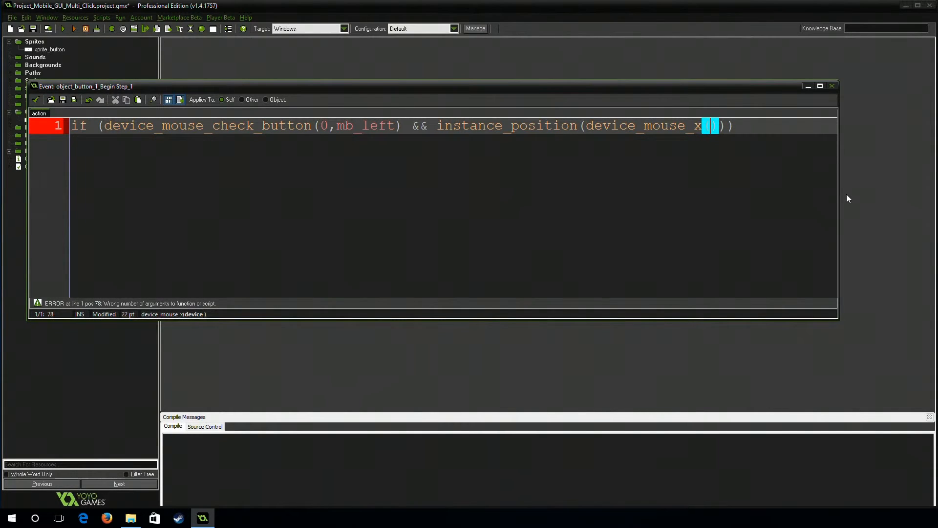
type("0")
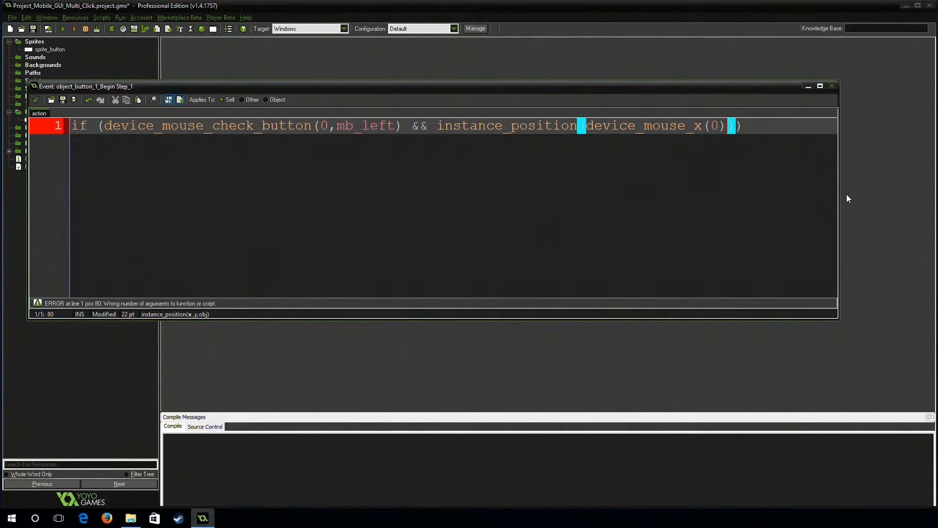
type("device_mouse_x(0)")
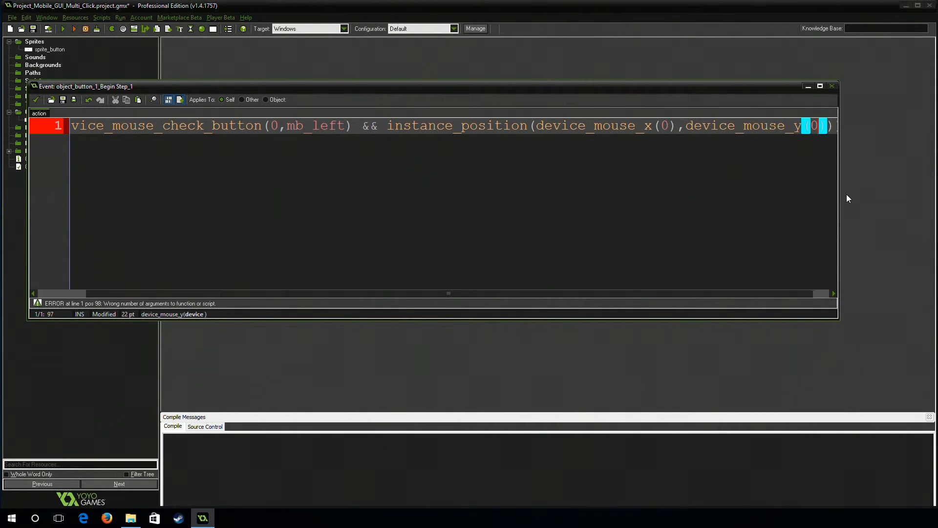
type(",all")
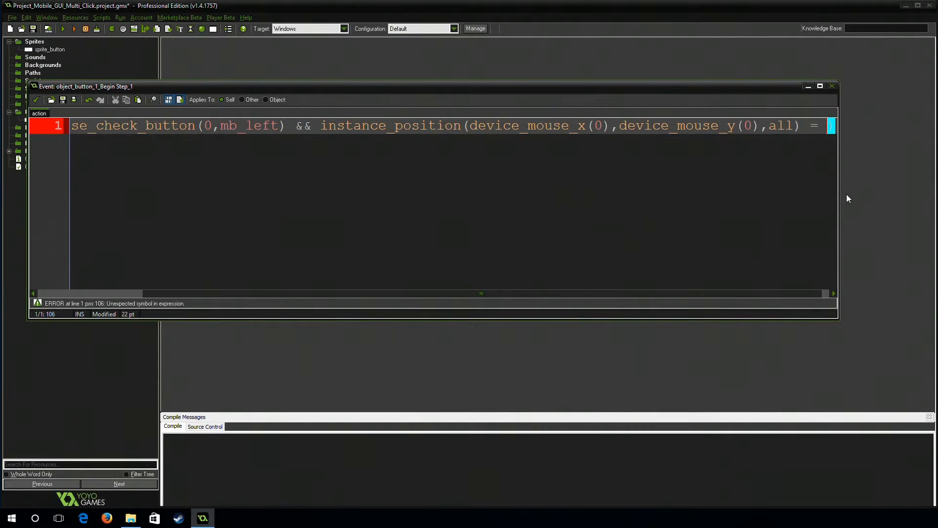
type("id")
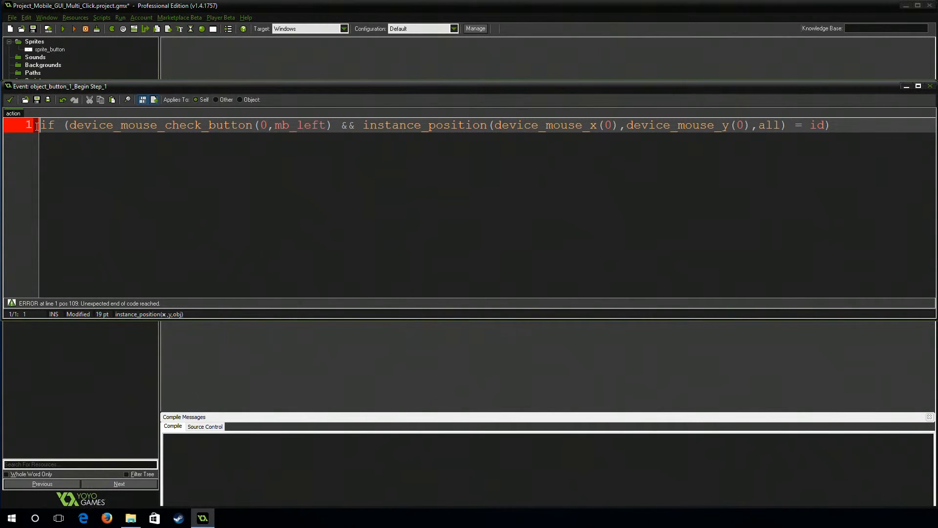
key("Enter")
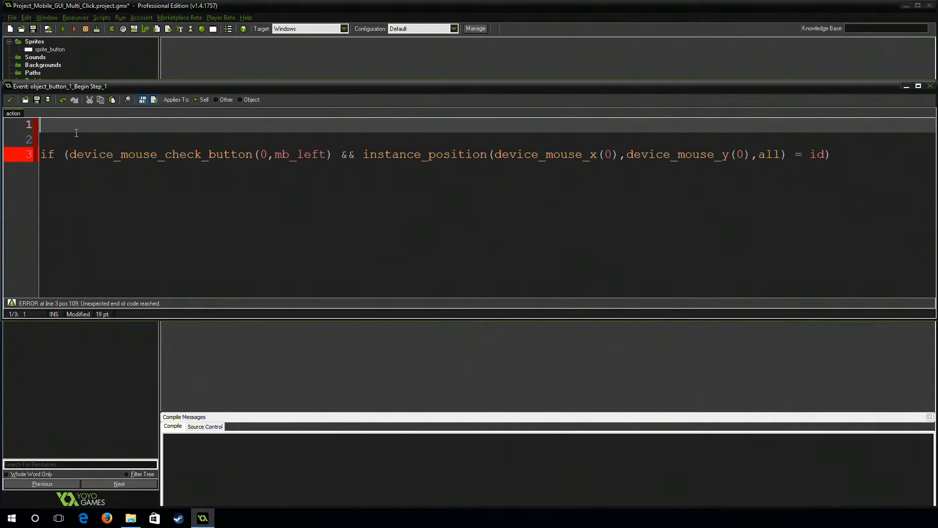
Declare var click = 0, use click as the device index, and open a brace block
type("var")
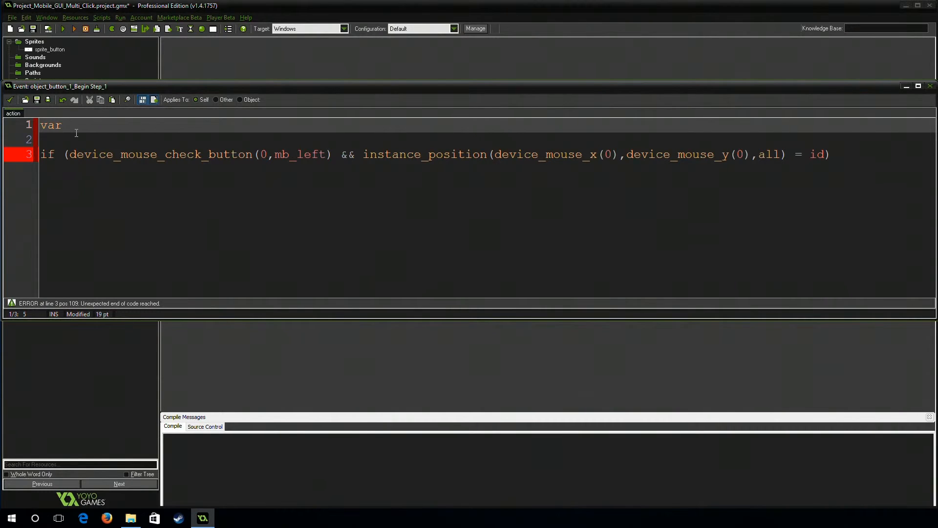
type("cli")
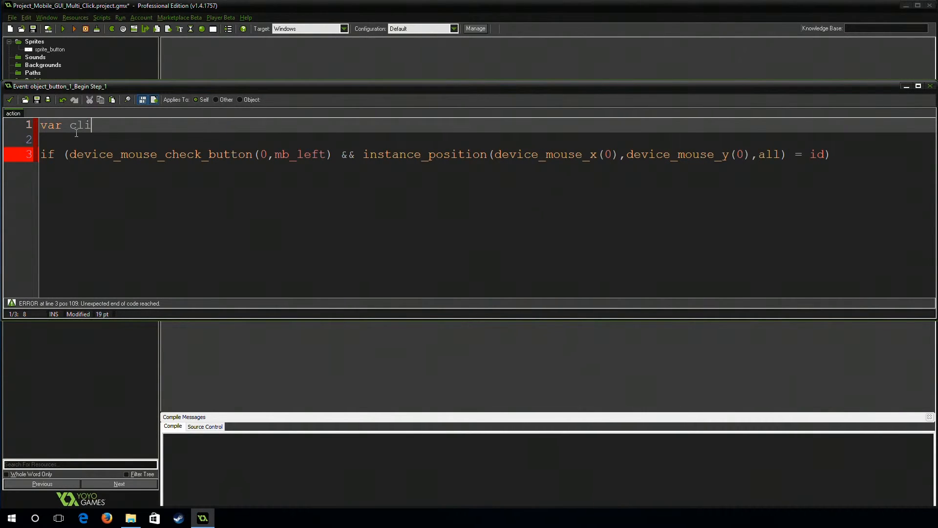
type("ck =")
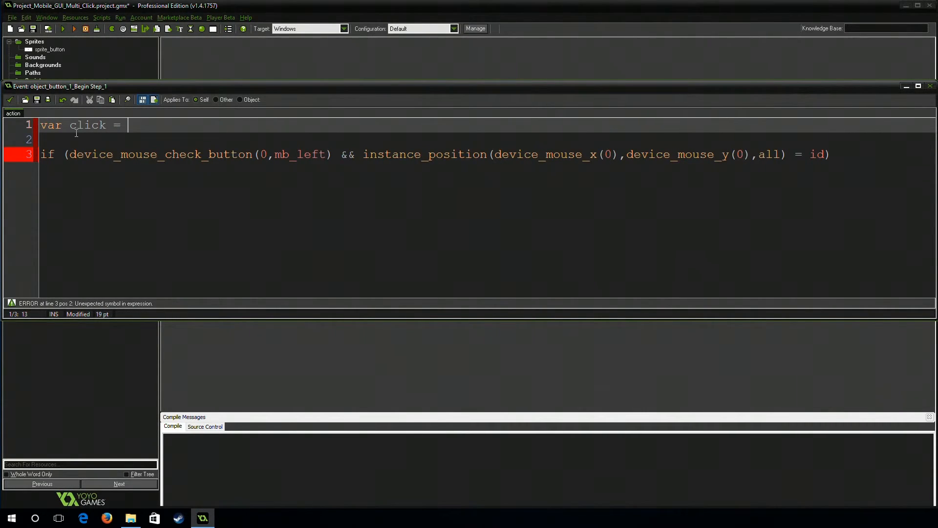
type("0;")
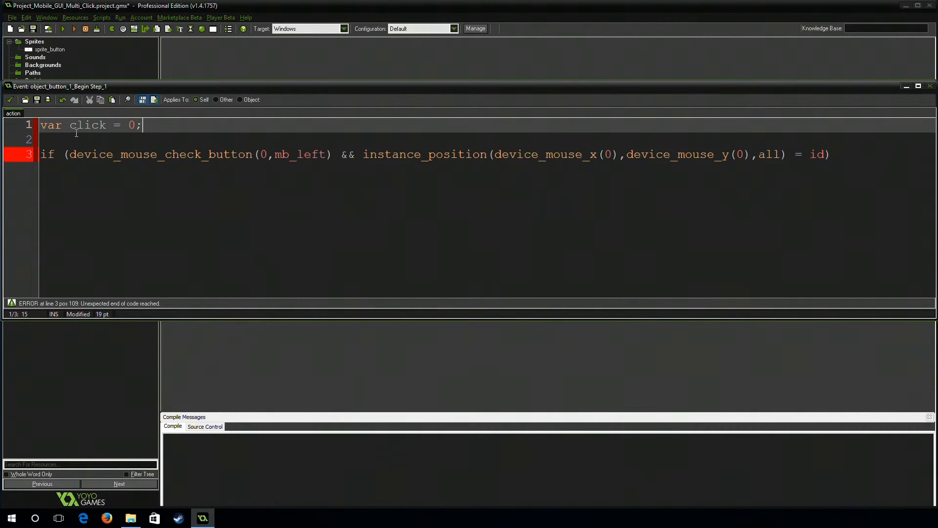
double_click(88, 125)
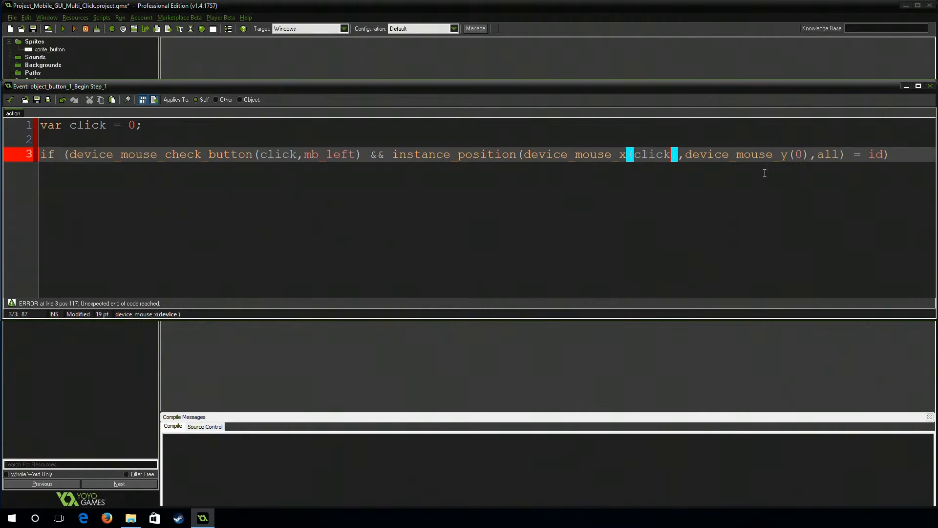
type("click")
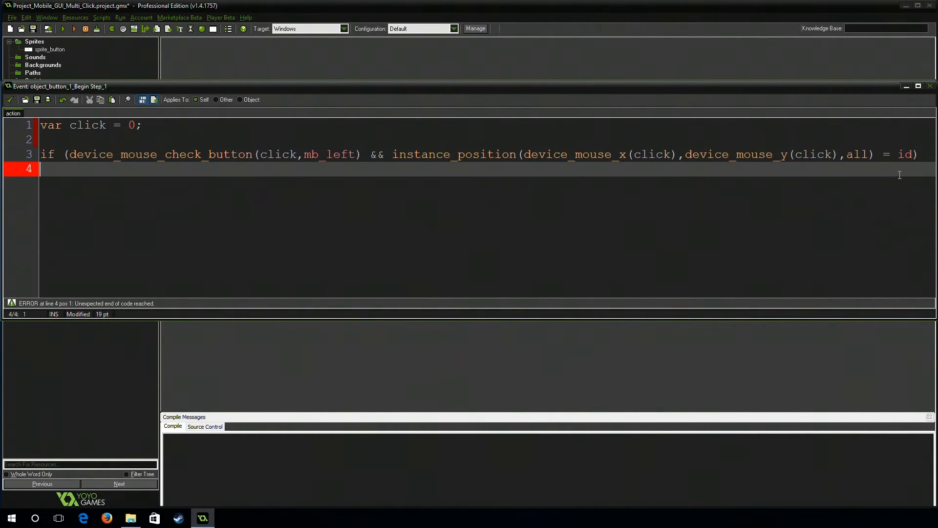
type("{")
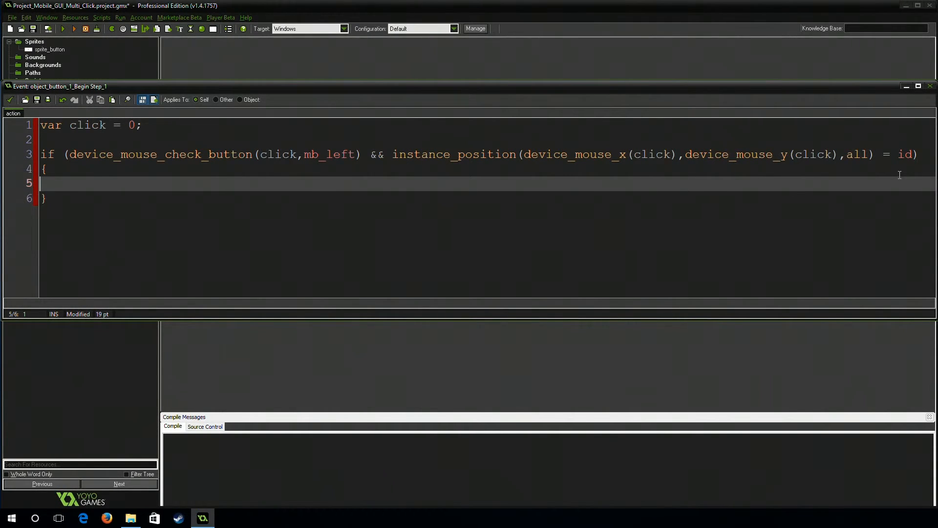
Write show_message("Mouse Click " + string(click)); inside the braces
type("show_")
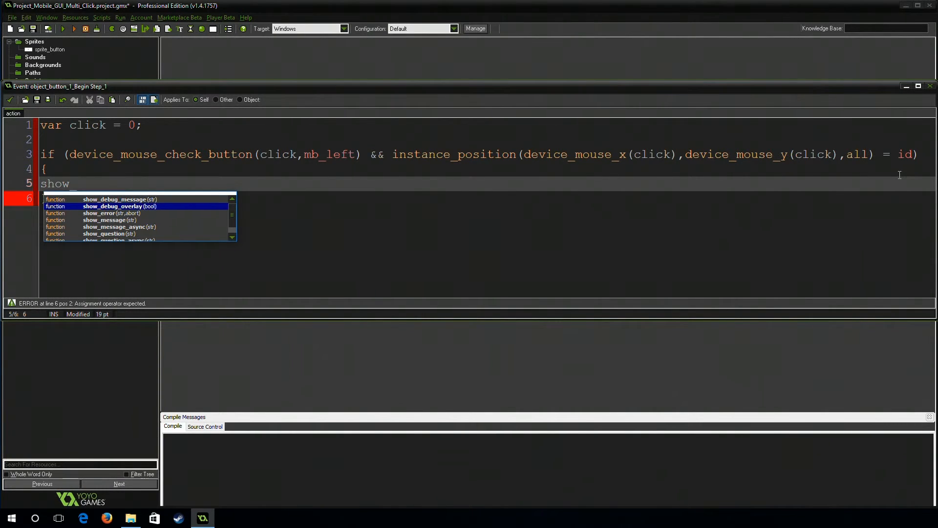
scroll("down", 3)
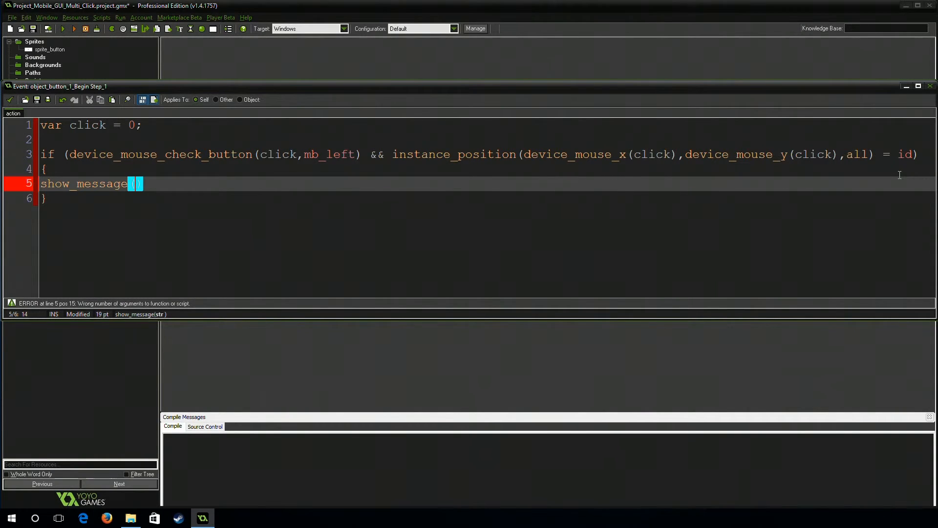
type("clic")
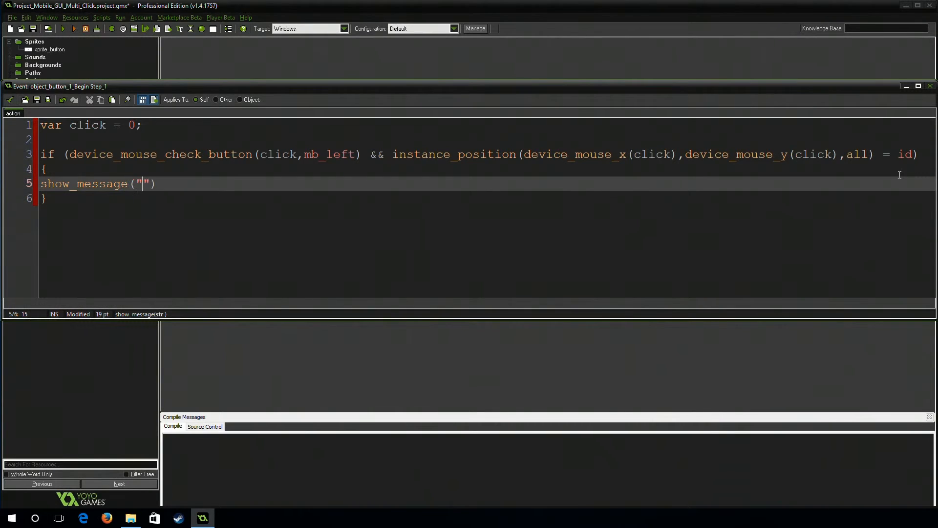
type("Click")
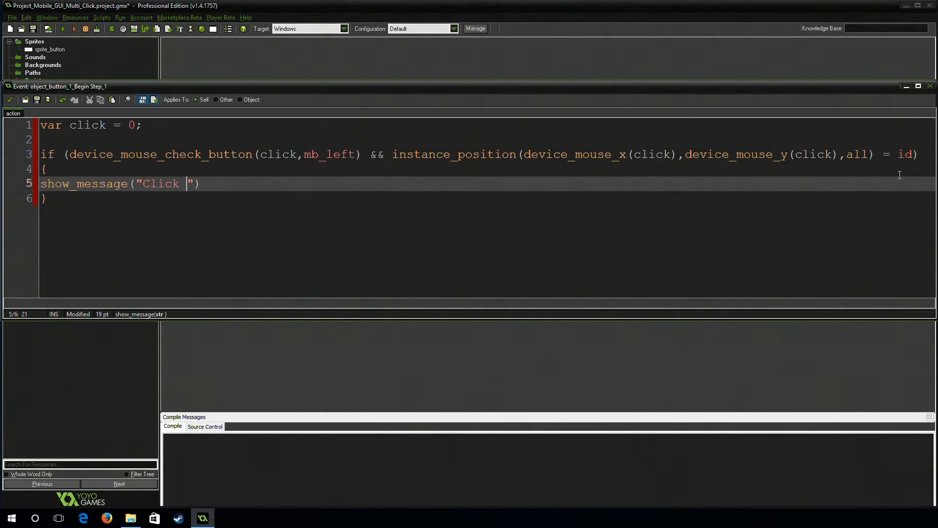
type("+")
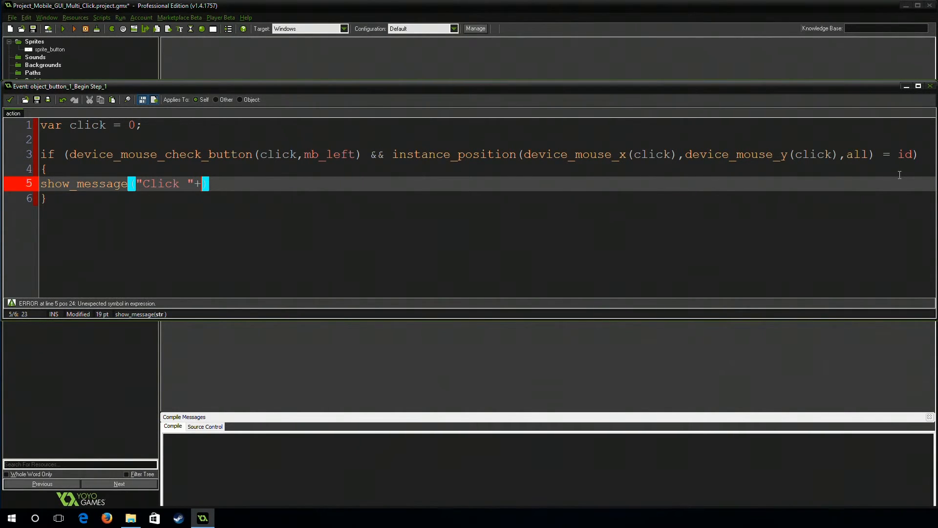
type("string")
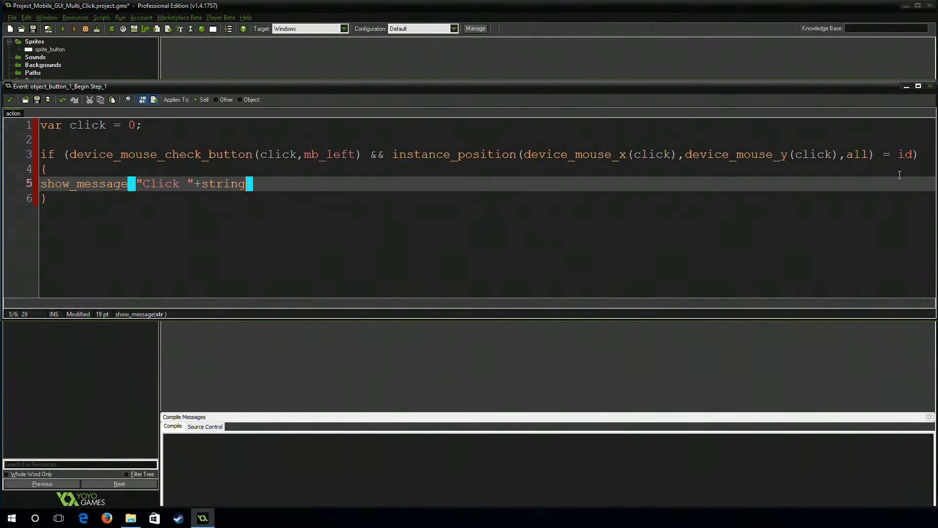
type("(cl")
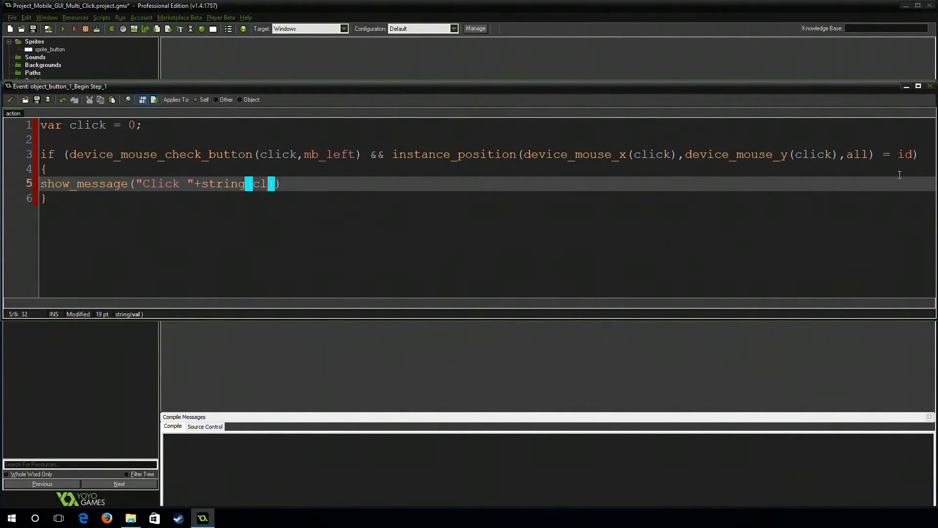
type("ick")
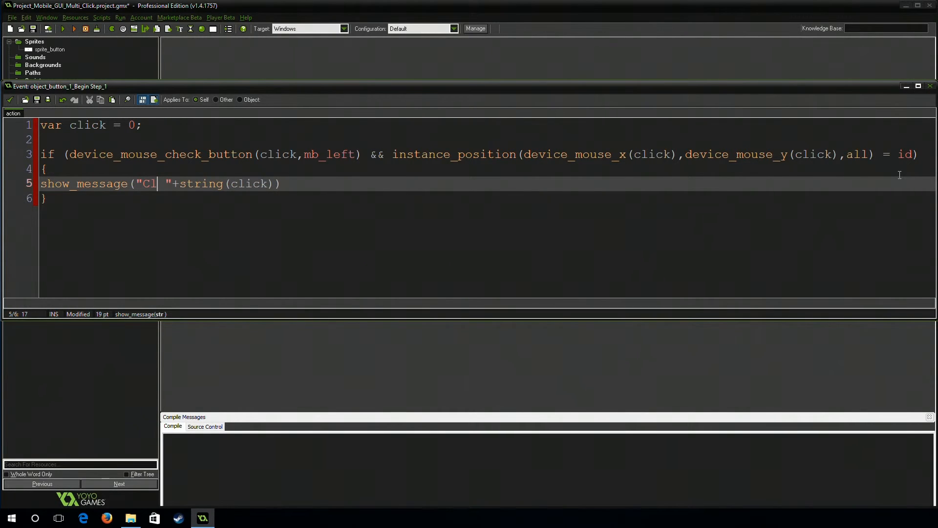
type("ouse Click")
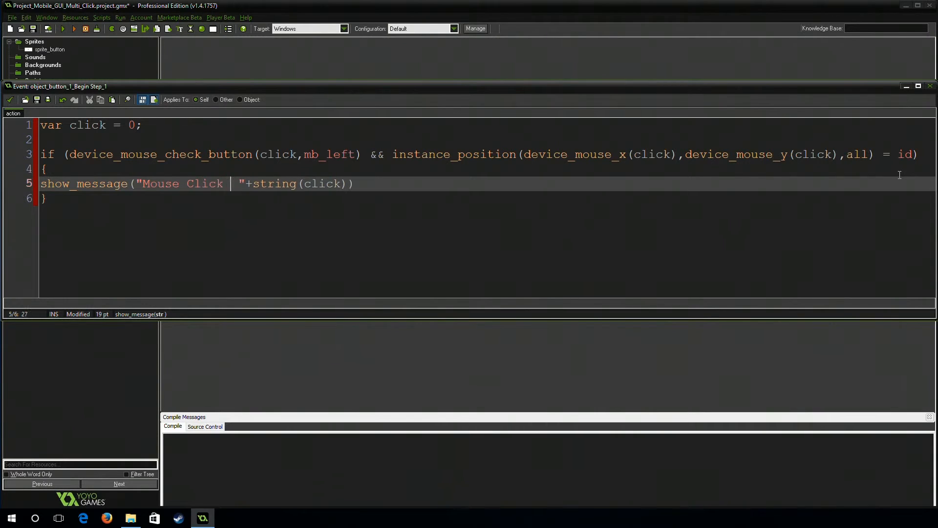
key("Backspace")
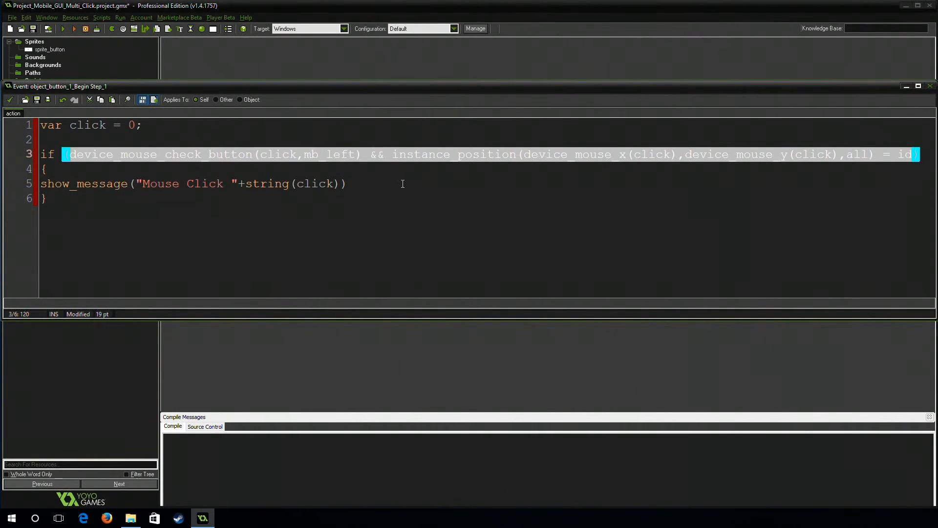
type(";")
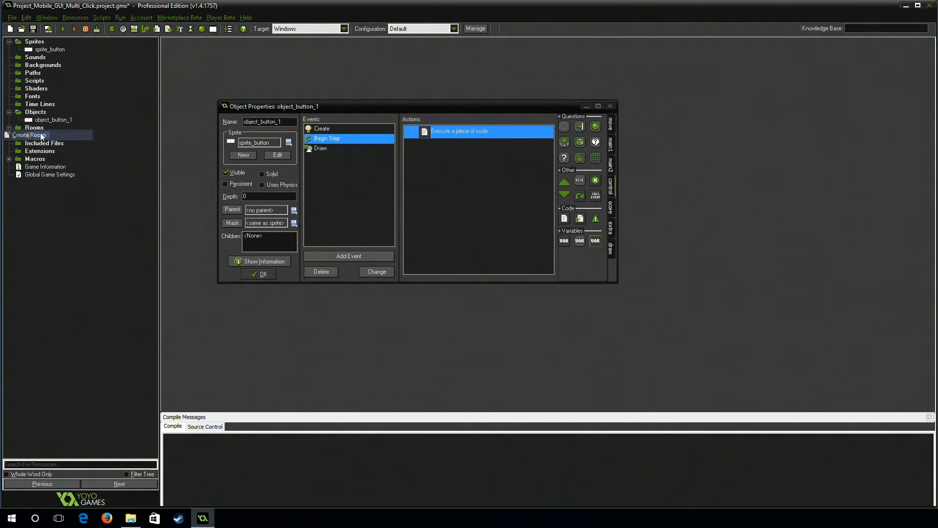
Create room0 with button 1, run the game, and dismiss the Mouse Click 0 message
double_click(31, 135)
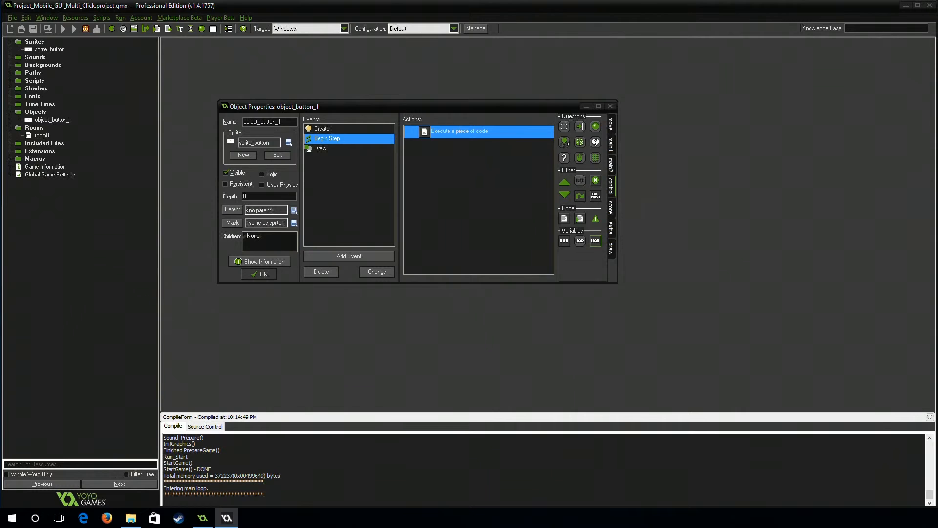
left_click(74, 29)
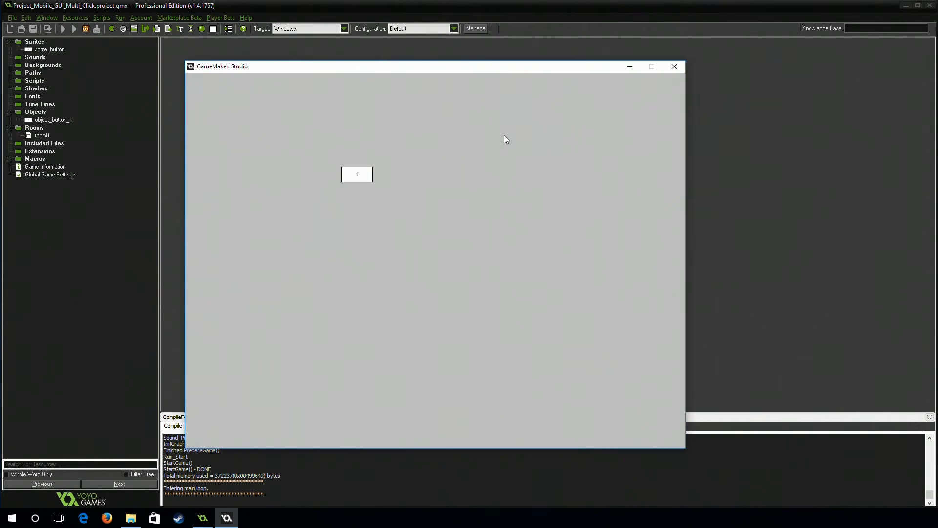
mouse_move(371, 206)
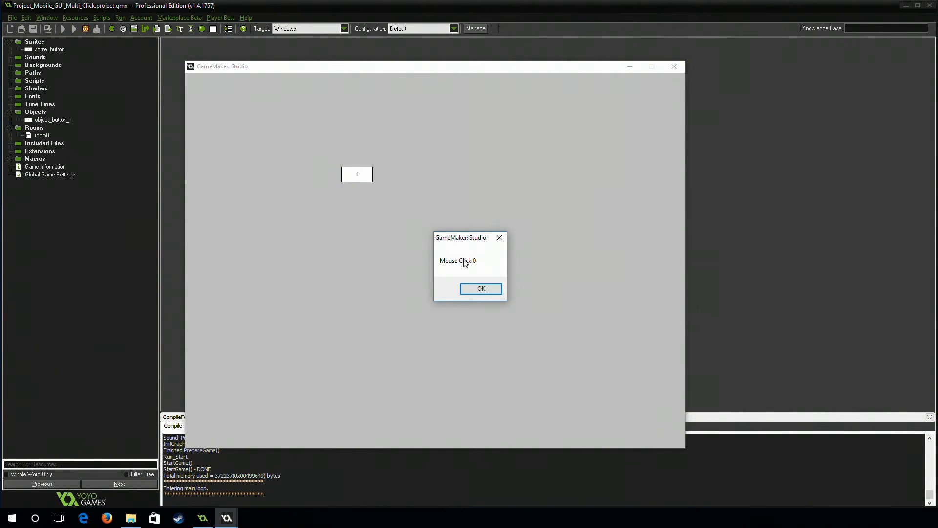
left_click(480, 288)
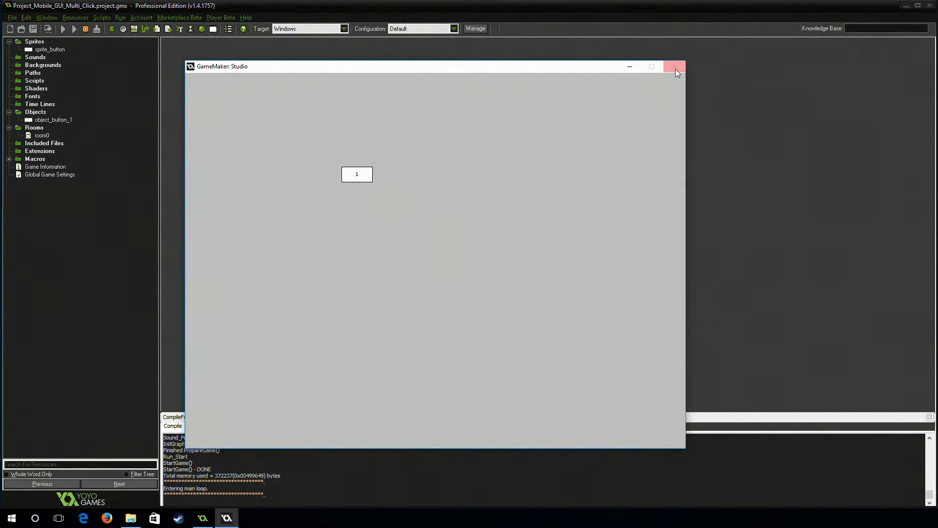
left_click(675, 66)
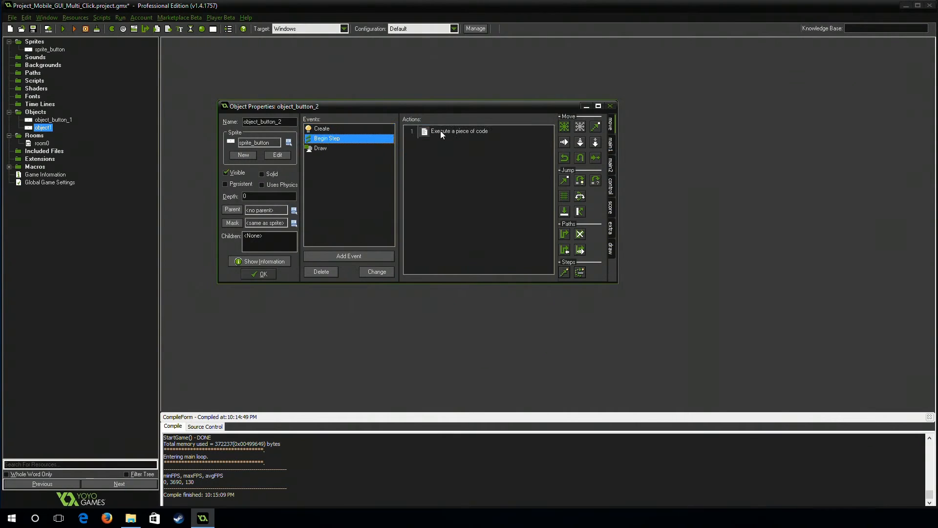
Set button 2's click value to 1 and place it below button 1 in room0
double_click(459, 131)
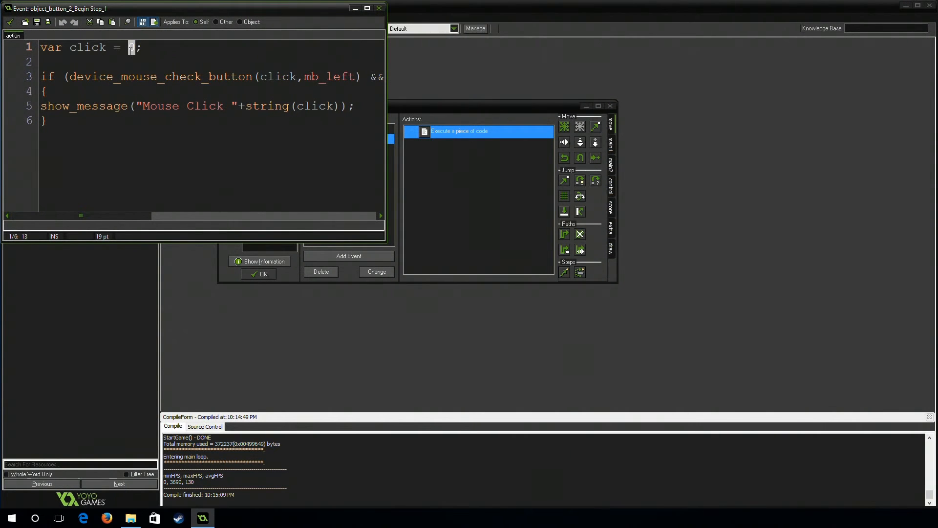
type("1")
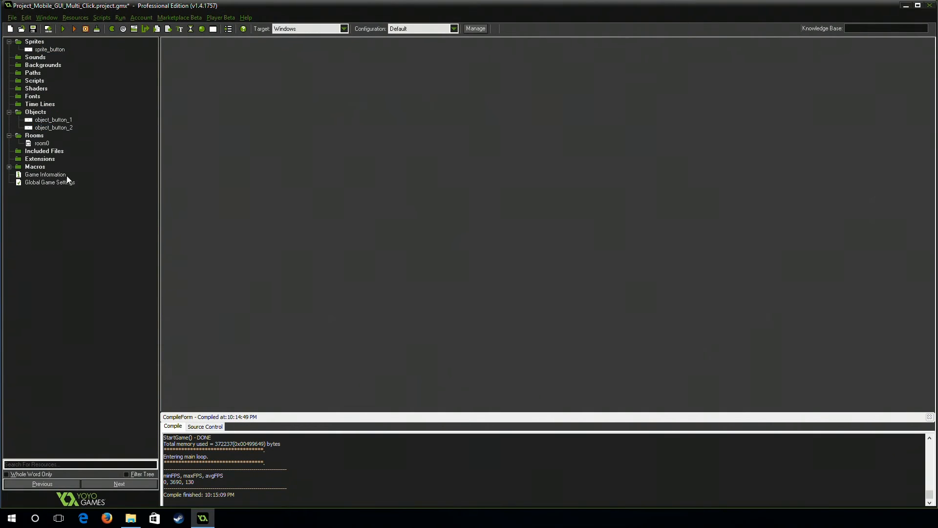
double_click(42, 144)
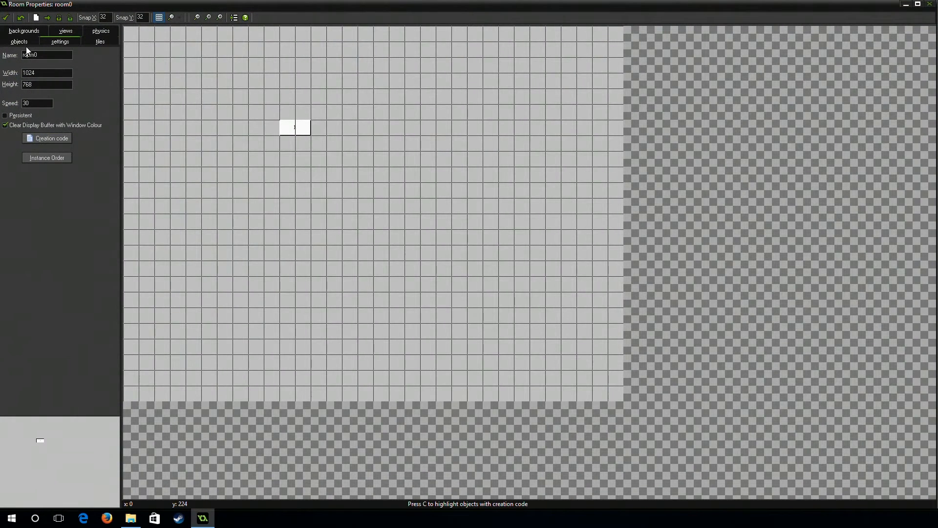
left_click(18, 41)
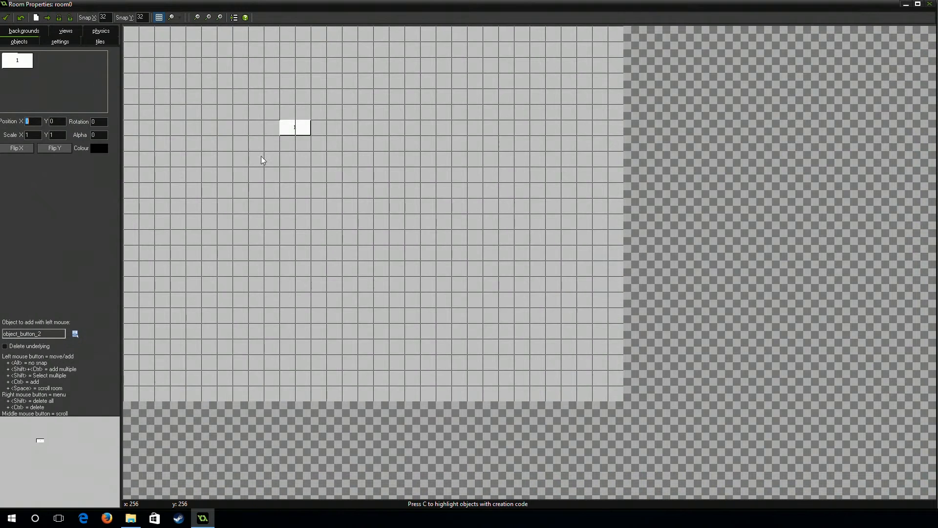
left_click(294, 159)
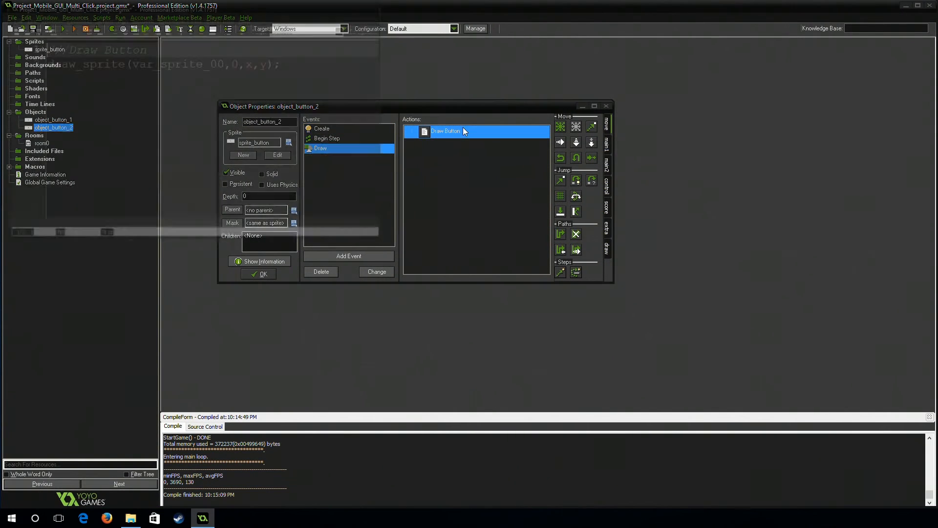
double_click(446, 131)
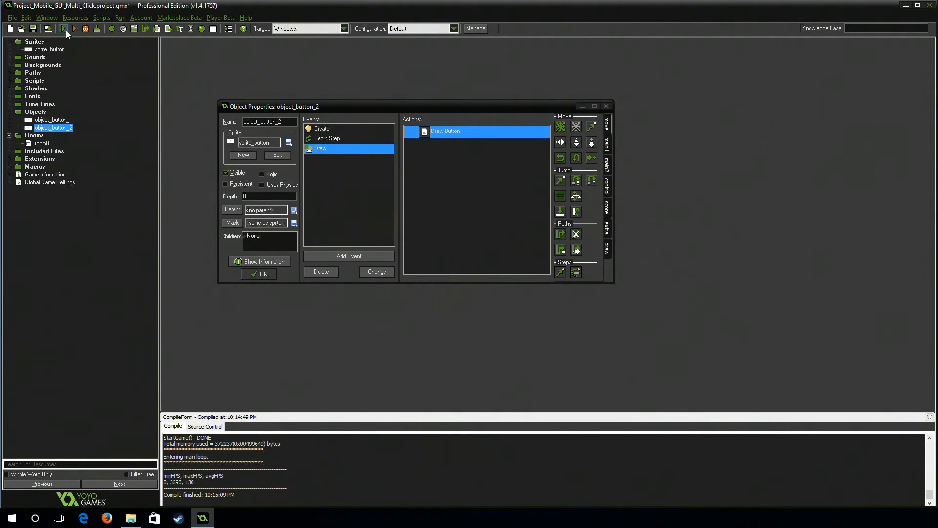
left_click(67, 29)
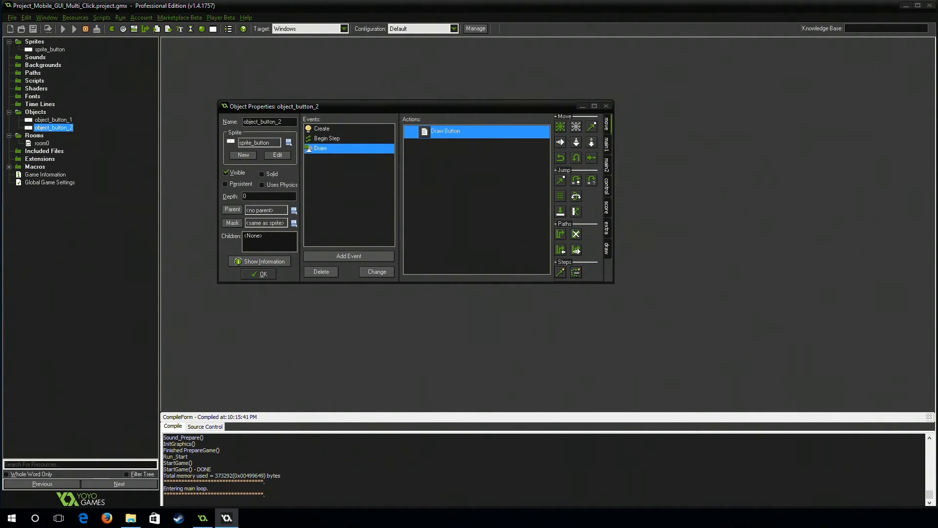
left_click(62, 28)
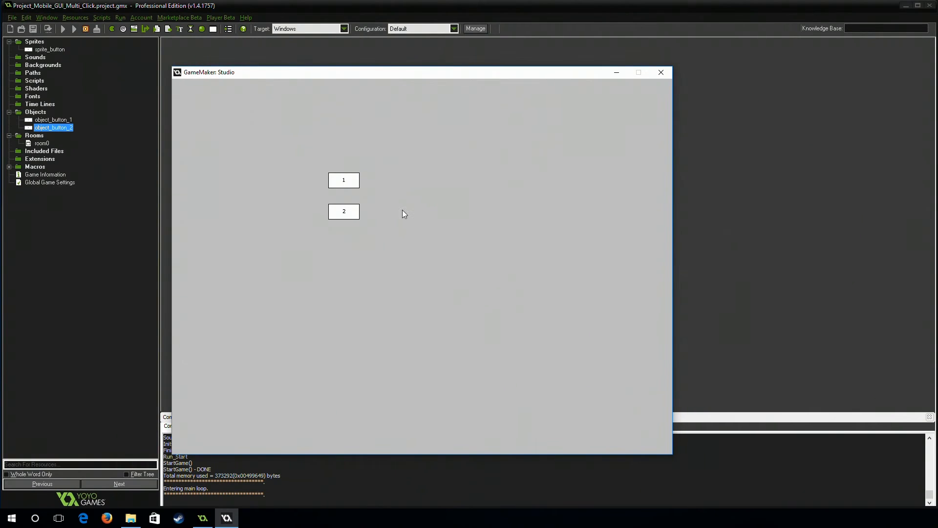
left_click(344, 211)
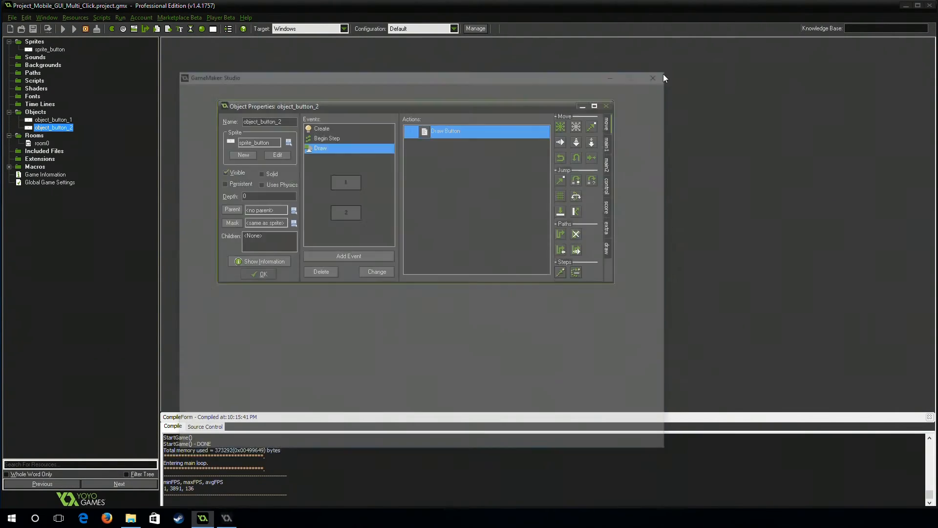
left_click(327, 138)
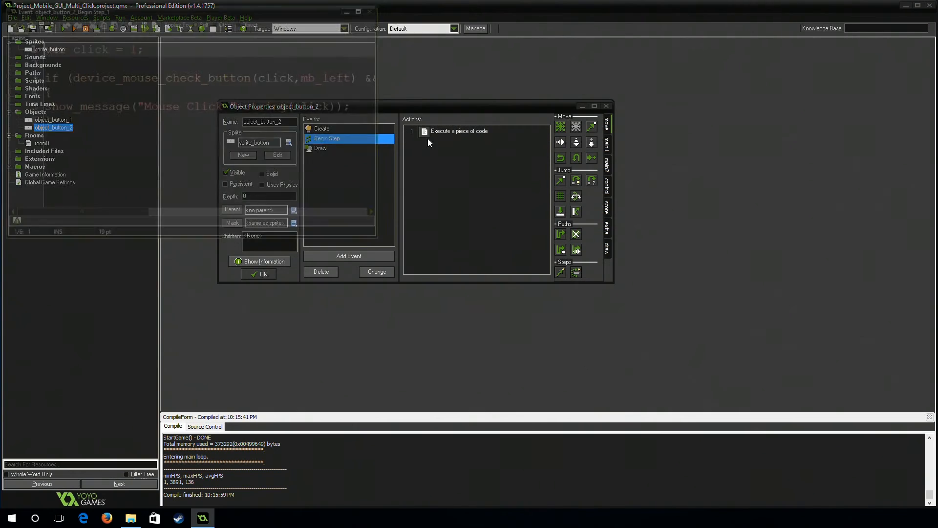
double_click(459, 131)
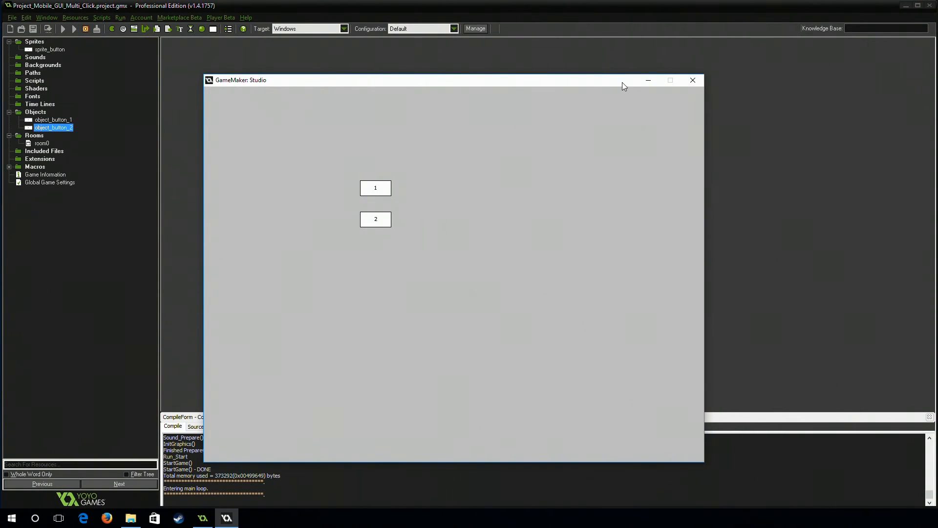
mouse_move(359, 276)
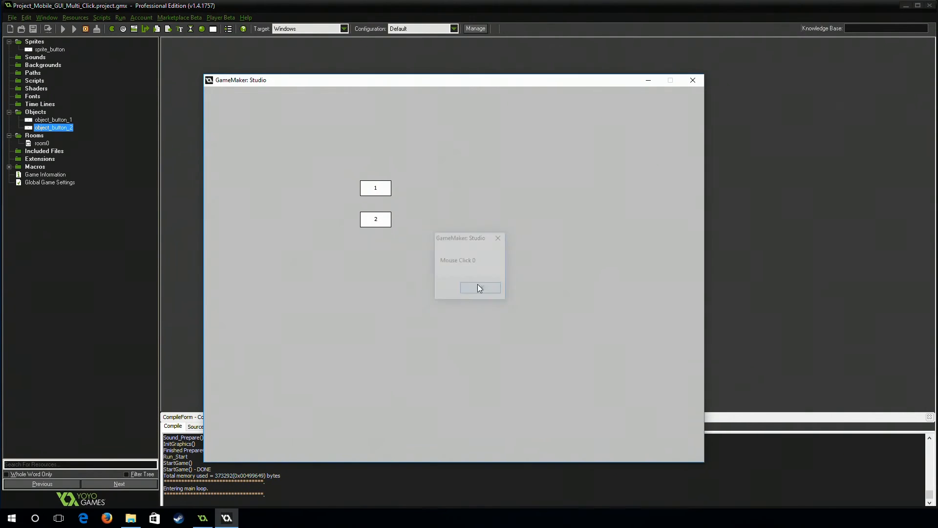
left_click(480, 288)
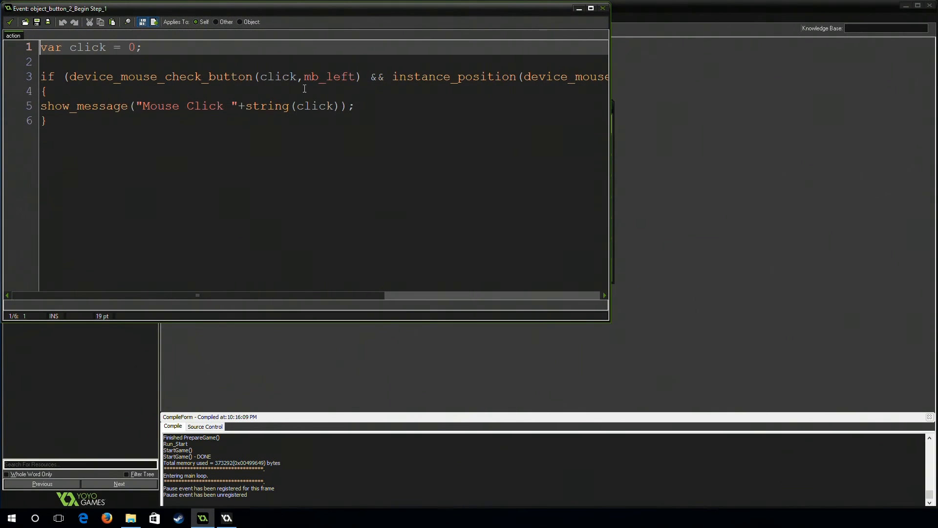
type("1")
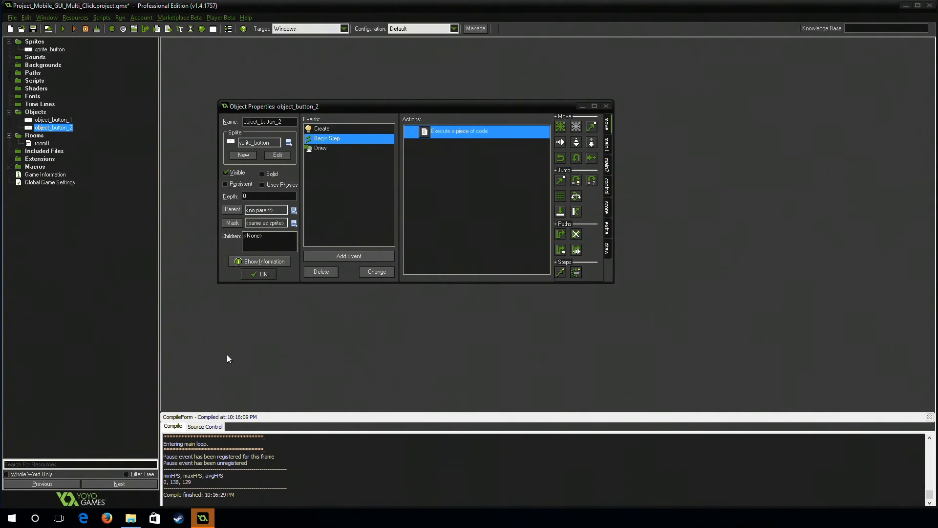
Close object_button_2's properties, returning to the resource tree
right_click(54, 128)
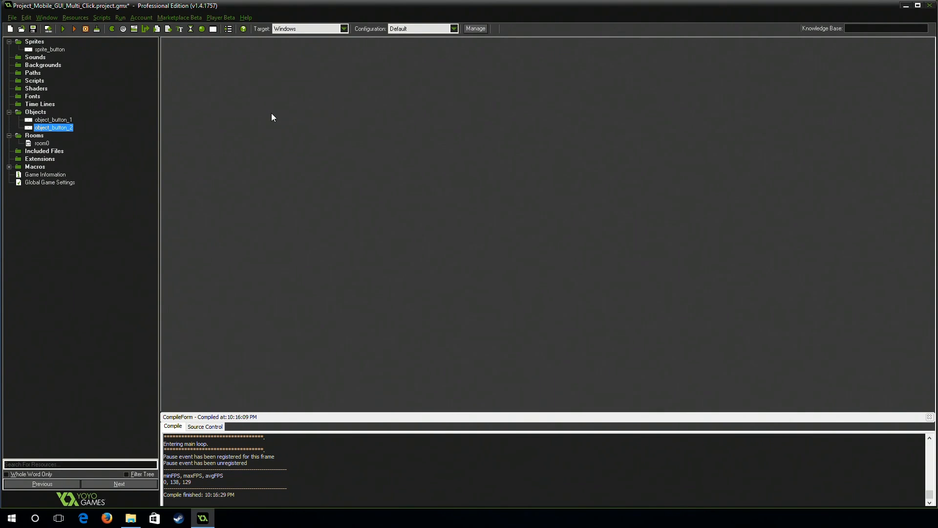
mouse_move(109, 315)
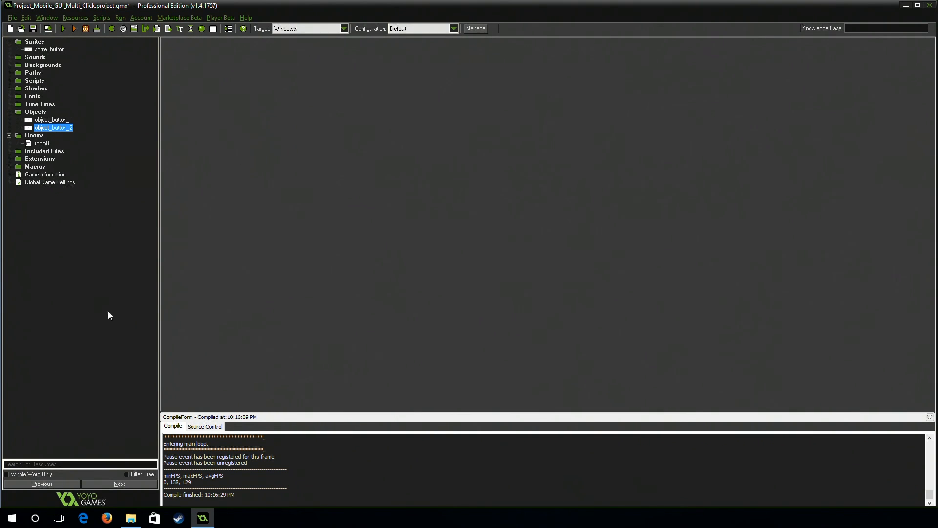